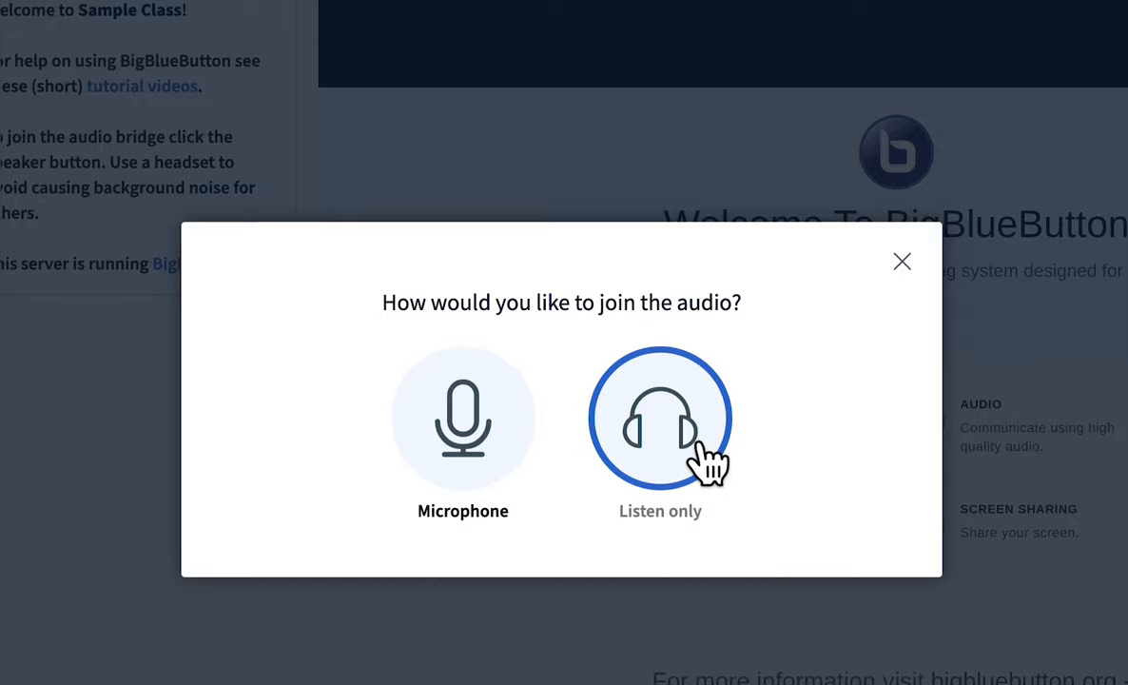
Choose Listen only to join the Sample Class audio without a microphone
{"action": "left_click", "coordinate": [660, 416]}
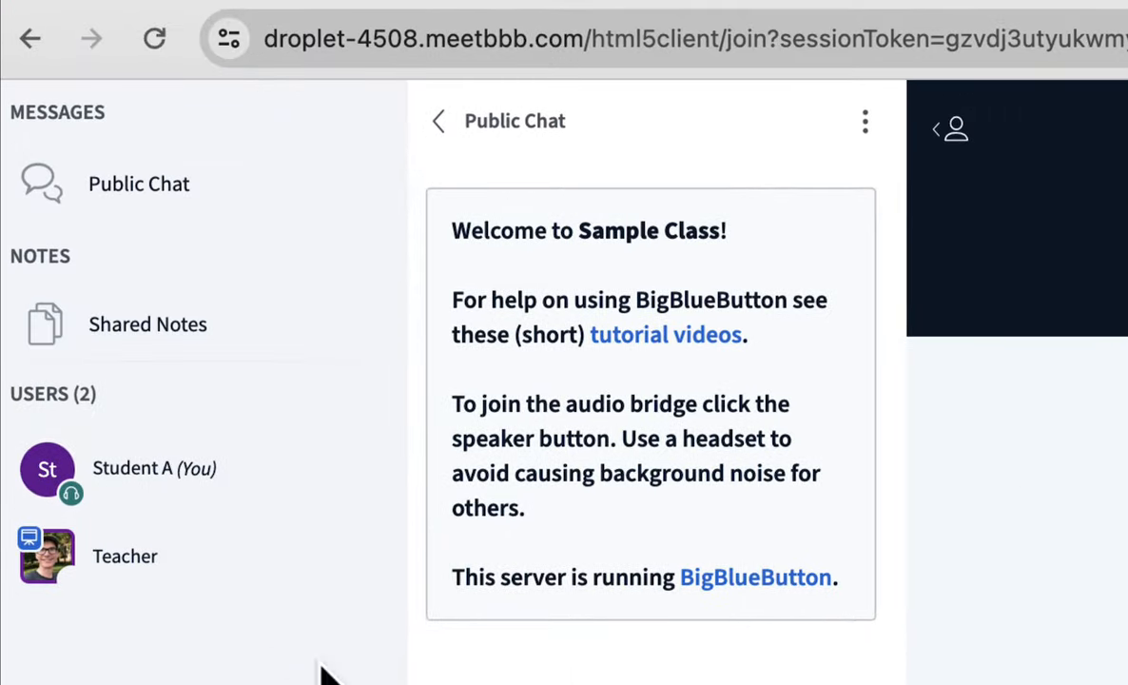
{"action": "mouse_move", "coordinate": [190, 551]}
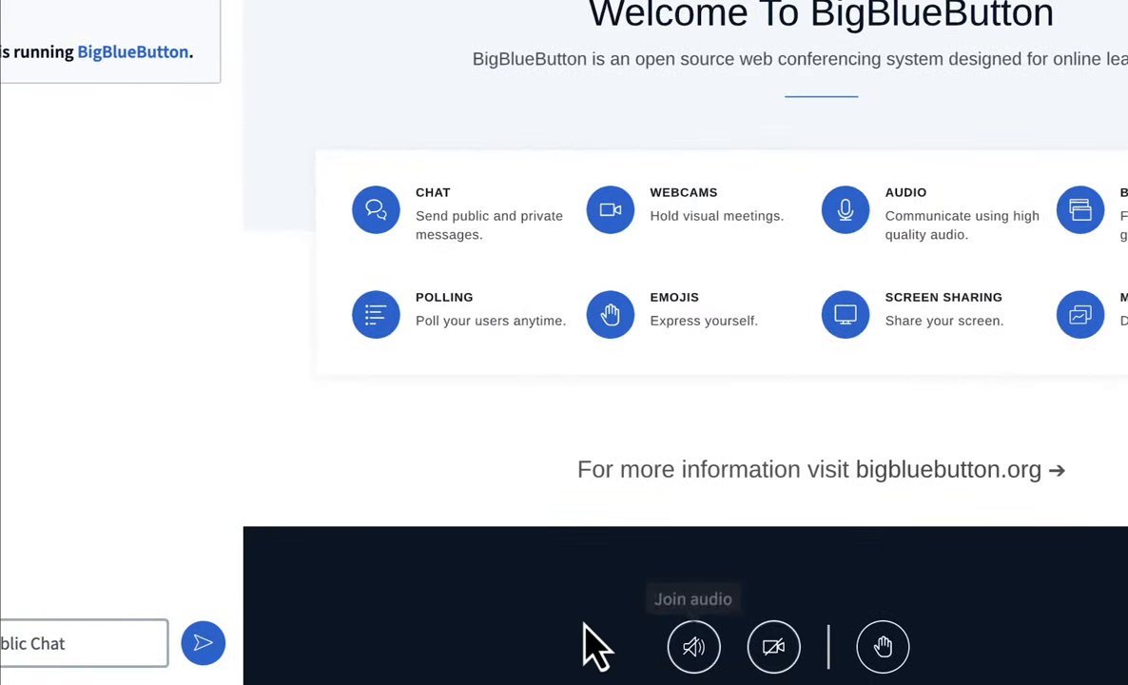
Rejoin audio with the microphone after the echo test, then unmute
{"action": "left_click", "coordinate": [693, 647]}
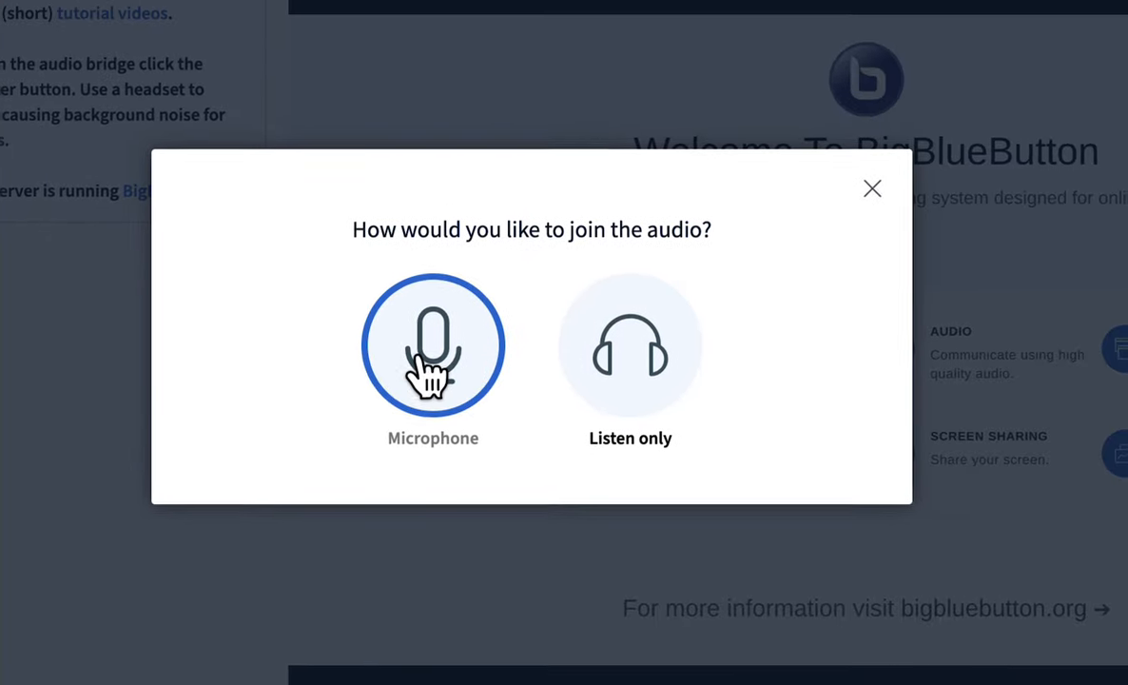
{"action": "left_click", "coordinate": [433, 344]}
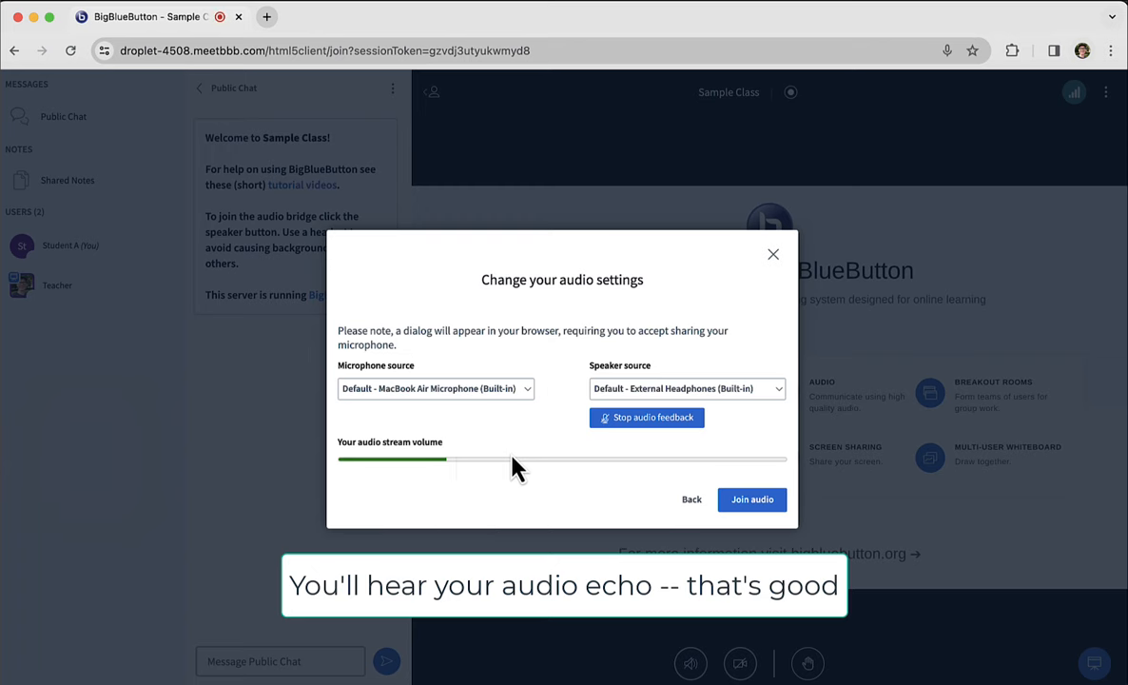
{"action": "left_click", "coordinate": [751, 500]}
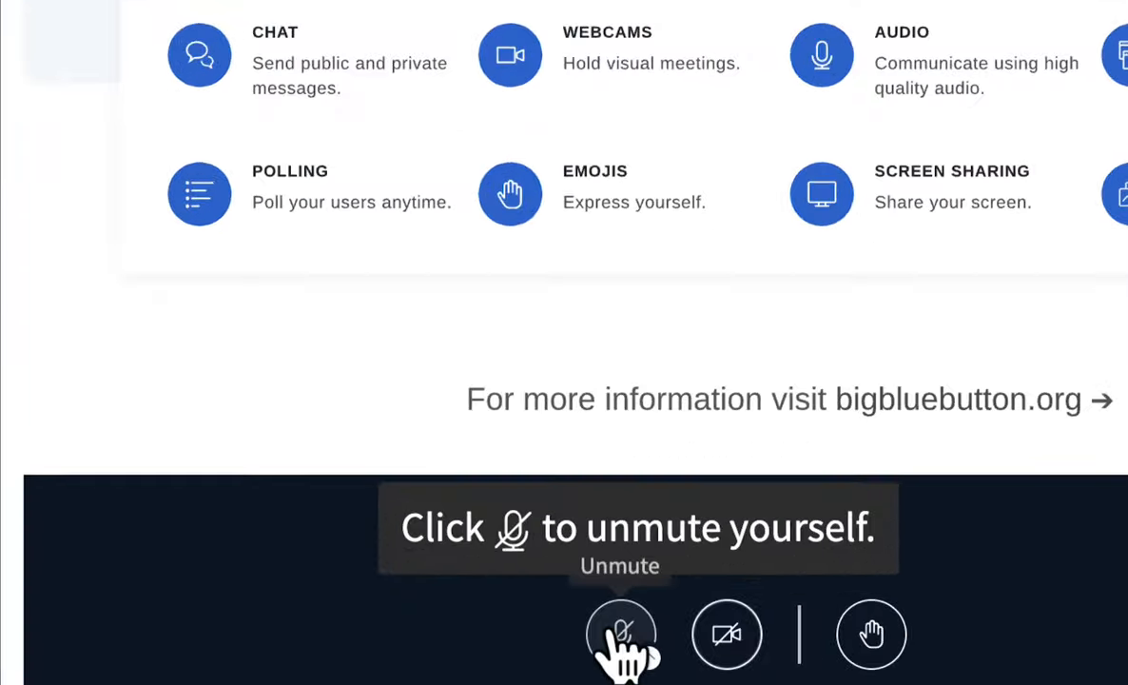
{"action": "left_click", "coordinate": [621, 635]}
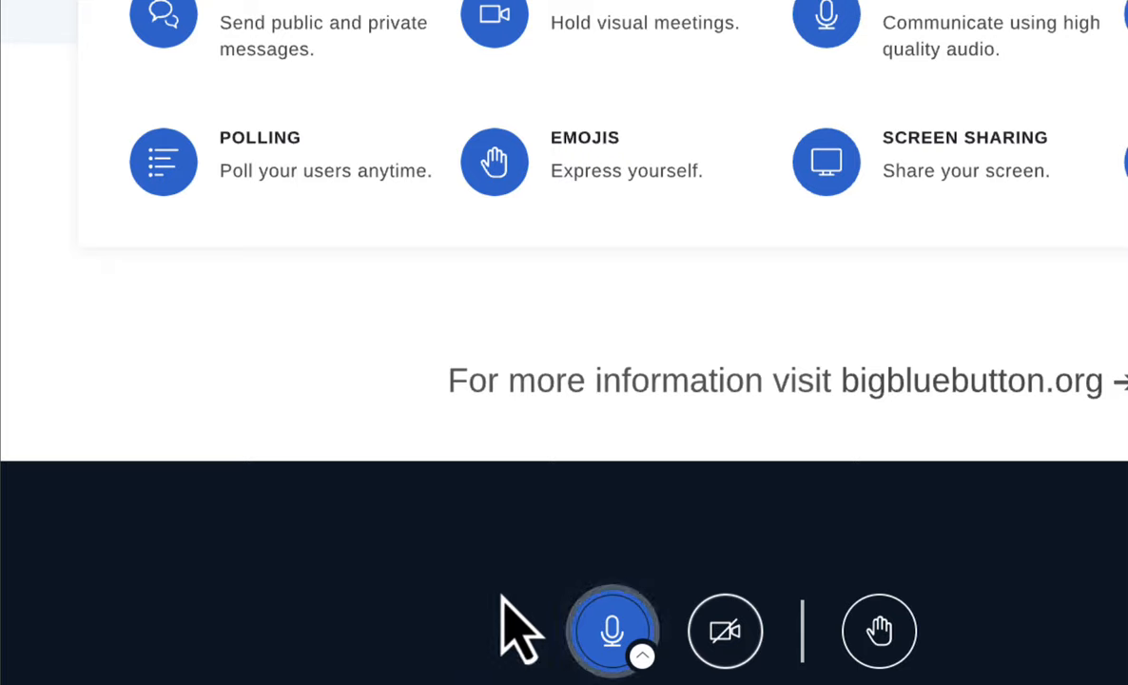
{"action": "mouse_move", "coordinate": [611, 631]}
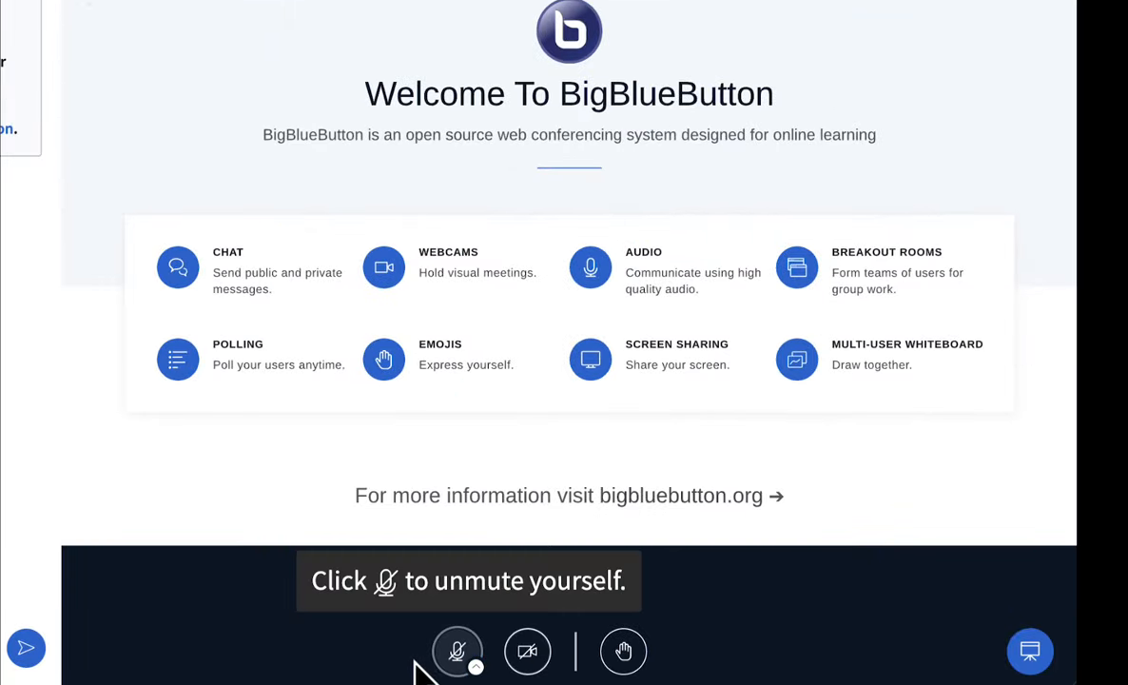
Choose Leave audio from the microphone button's device menu
{"action": "left_click", "coordinate": [457, 650]}
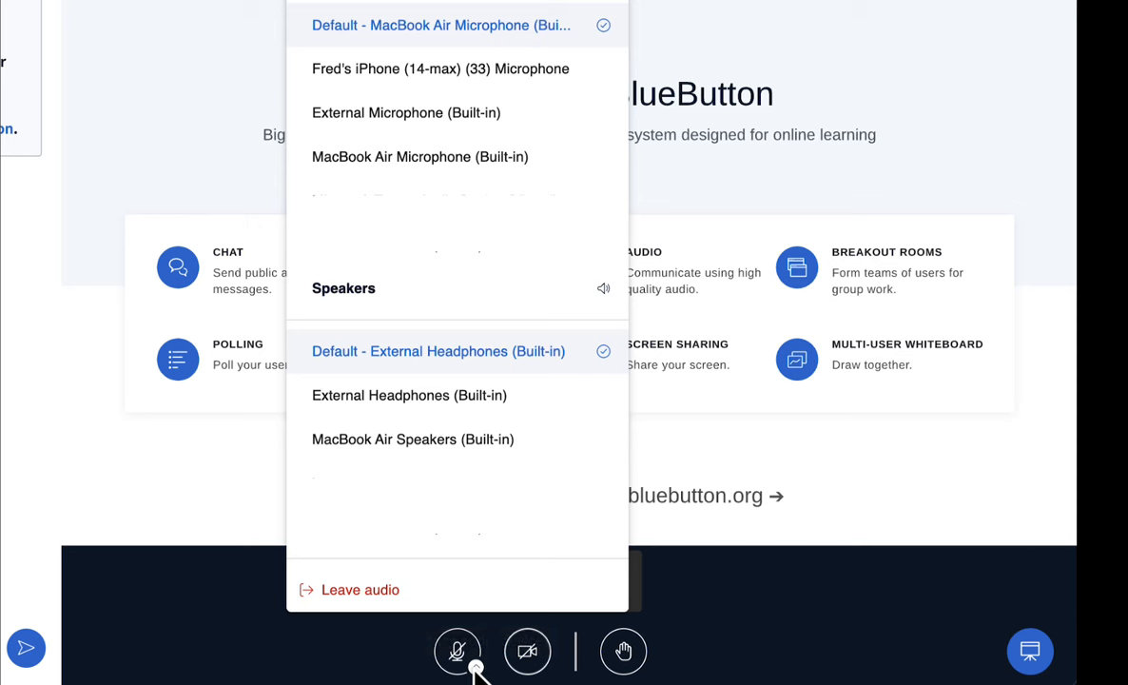
{"action": "mouse_move", "coordinate": [440, 68]}
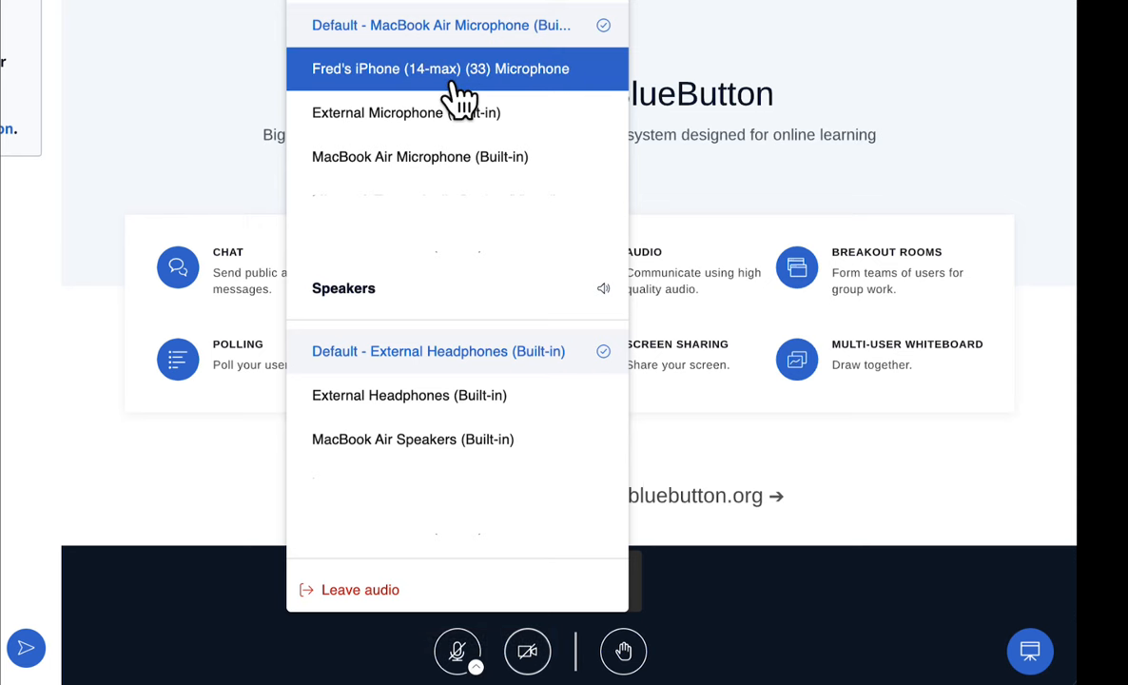
{"action": "mouse_move", "coordinate": [388, 589]}
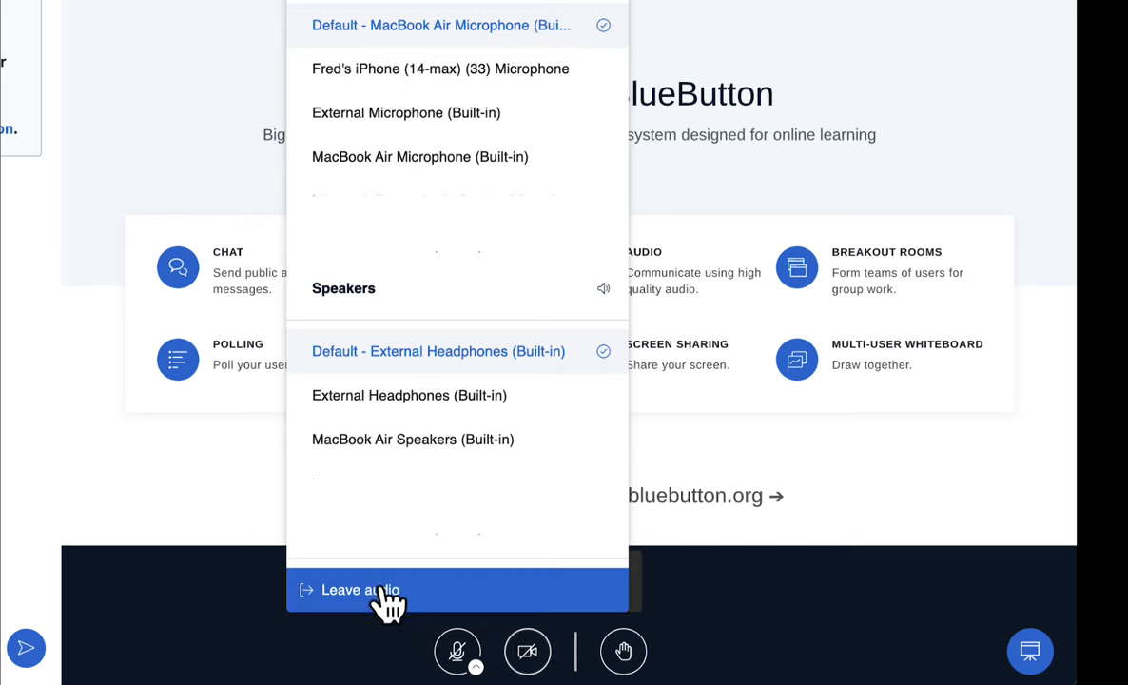
{"action": "left_click", "coordinate": [359, 588]}
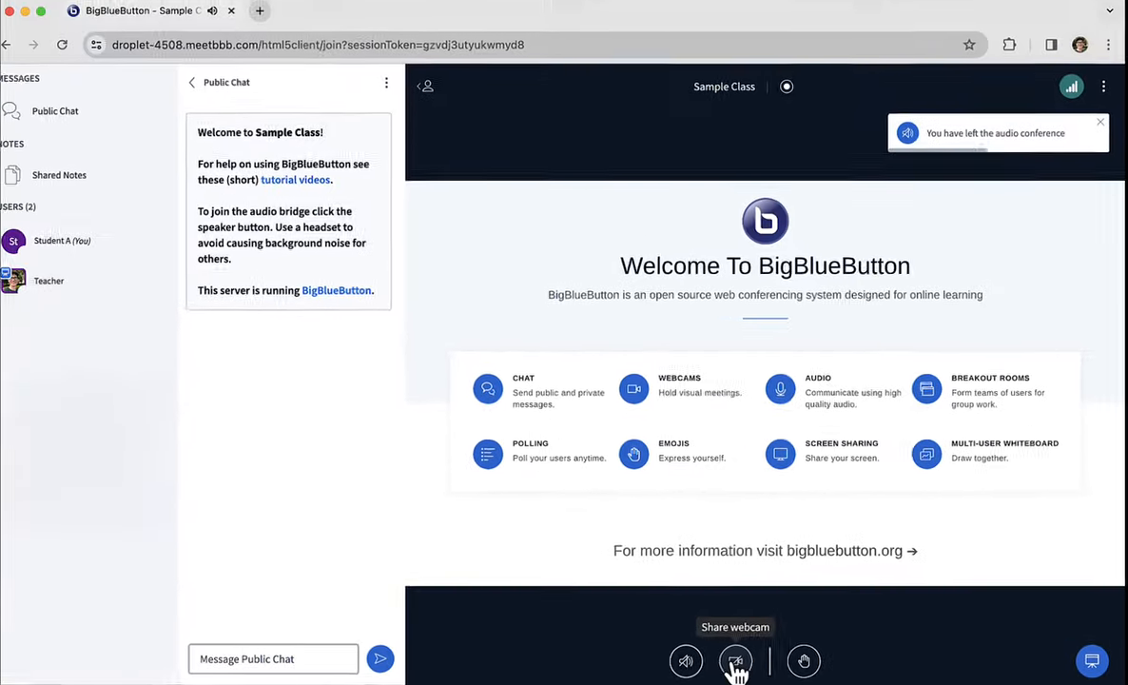
{"action": "left_click", "coordinate": [735, 660]}
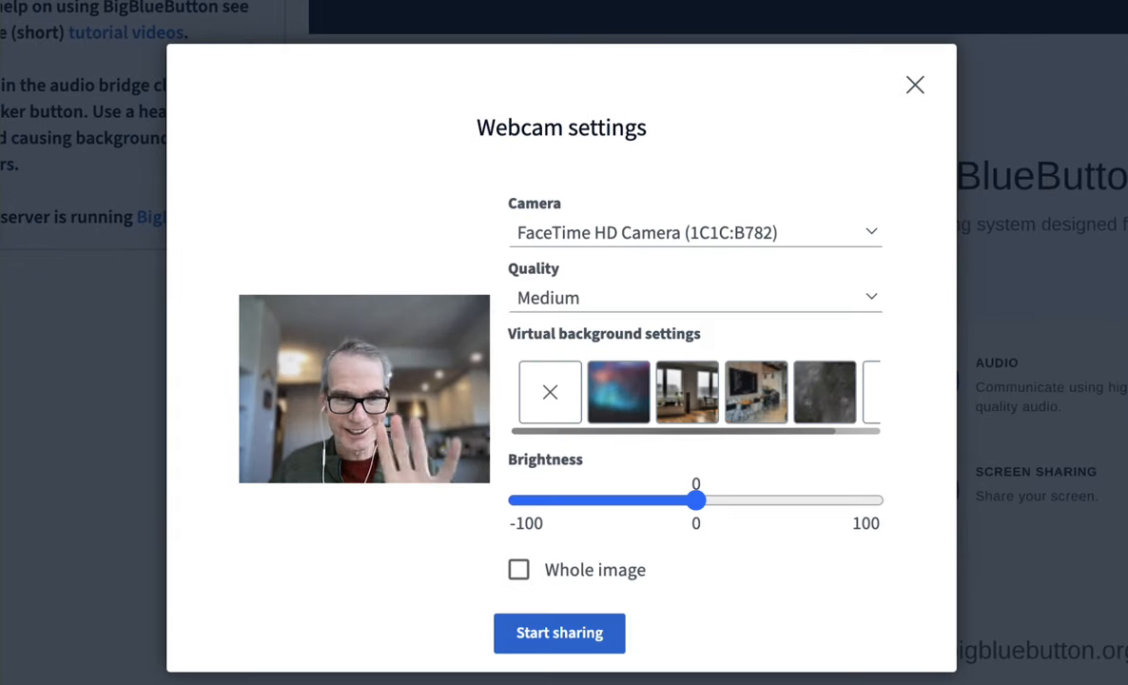
{"action": "mouse_move", "coordinate": [756, 252]}
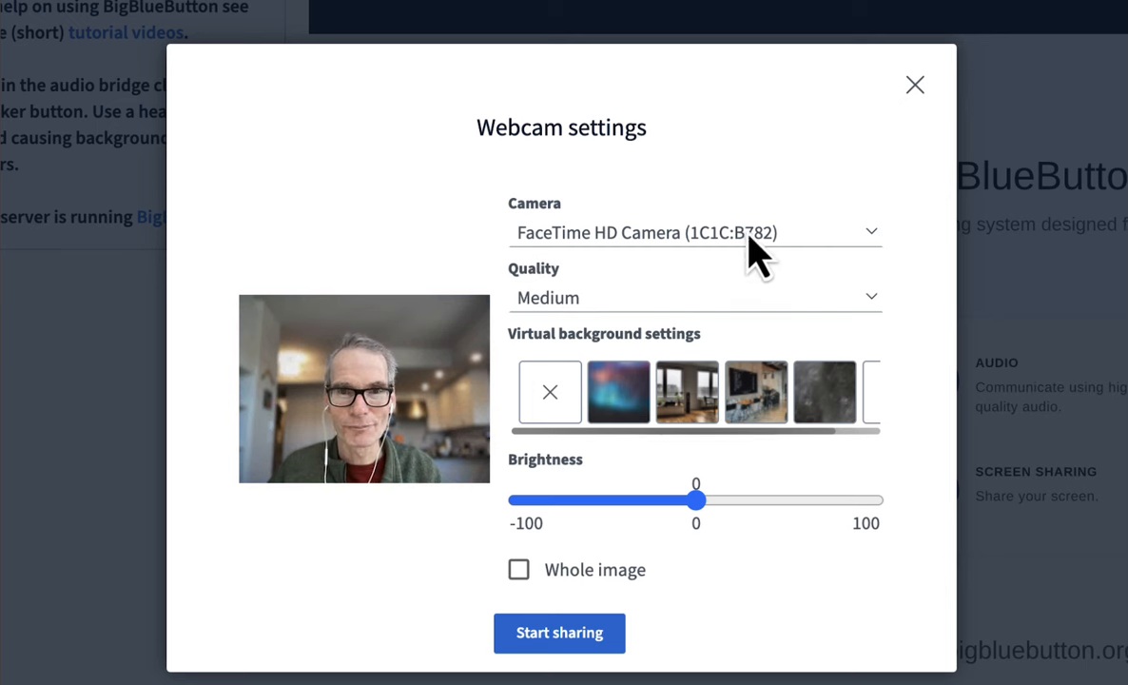
{"action": "left_click", "coordinate": [694, 232]}
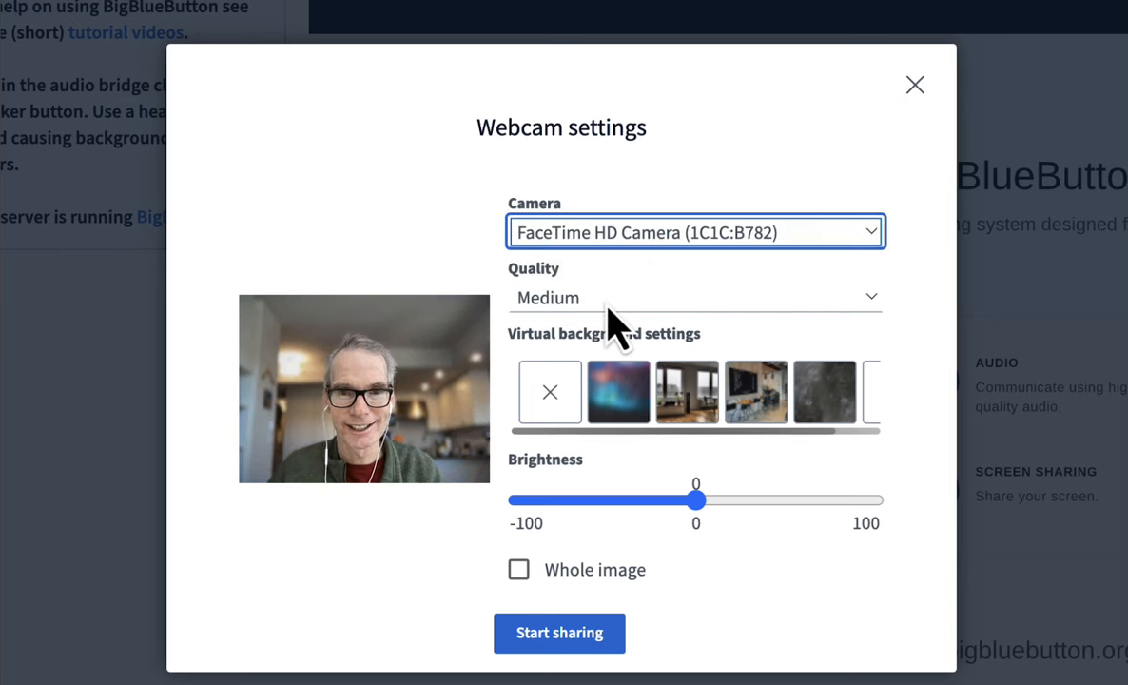
{"action": "left_click", "coordinate": [694, 297]}
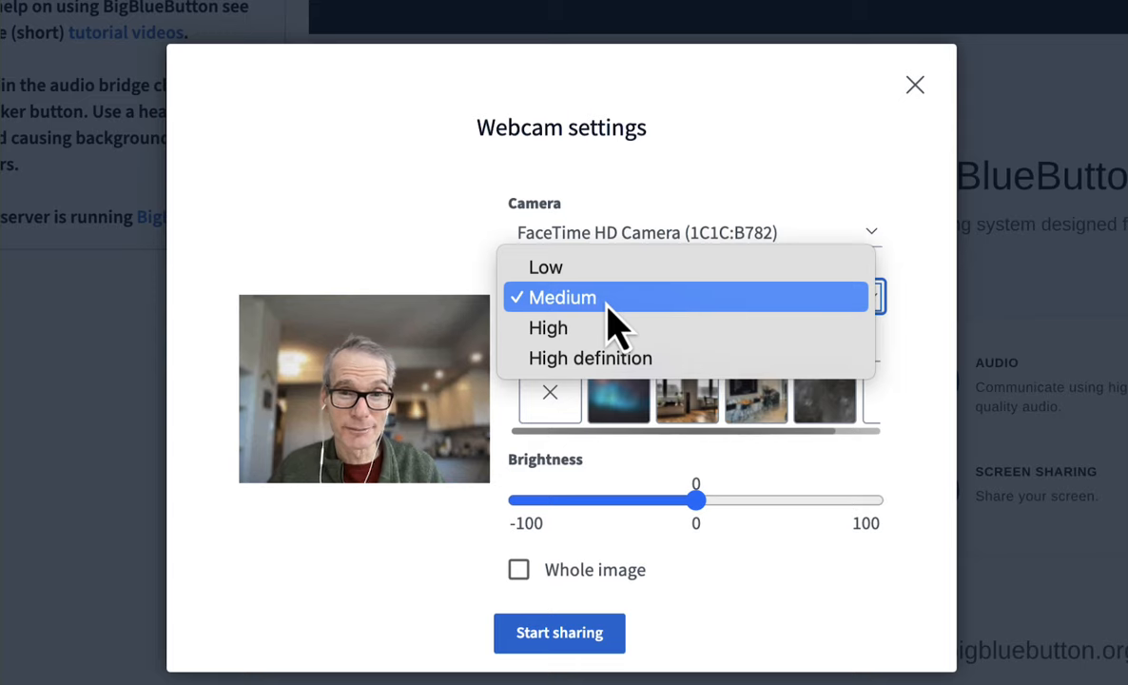
{"action": "left_click", "coordinate": [562, 297]}
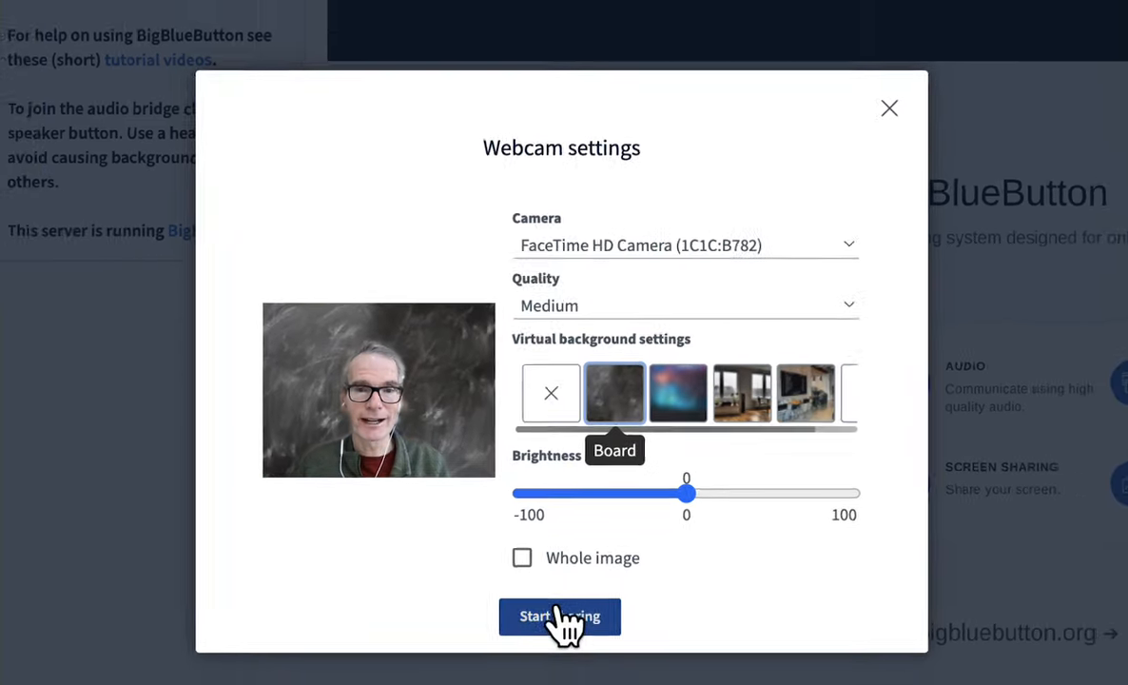
{"action": "left_click", "coordinate": [559, 615]}
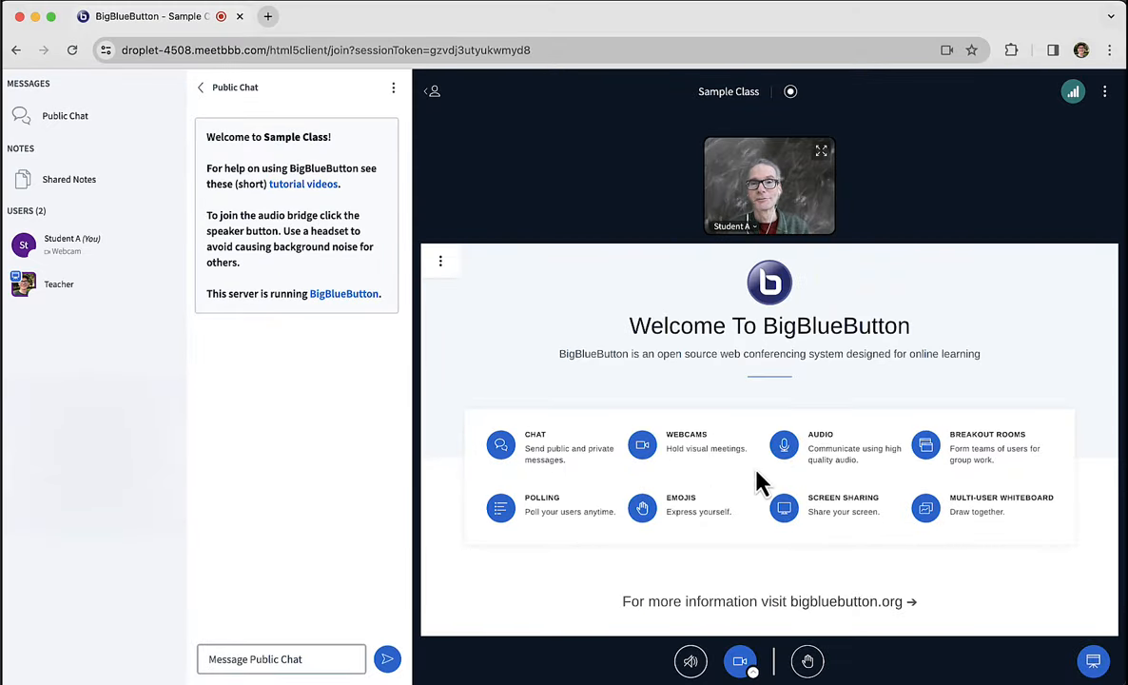
{"action": "mouse_move", "coordinate": [783, 279]}
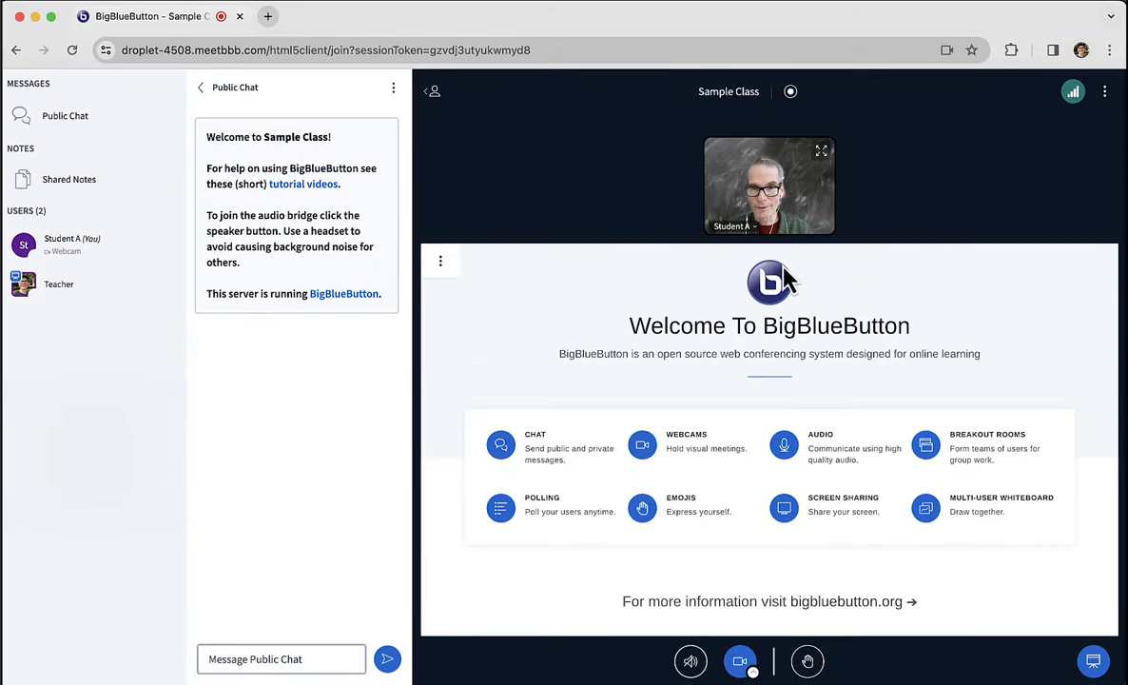
{"action": "mouse_move", "coordinate": [932, 262]}
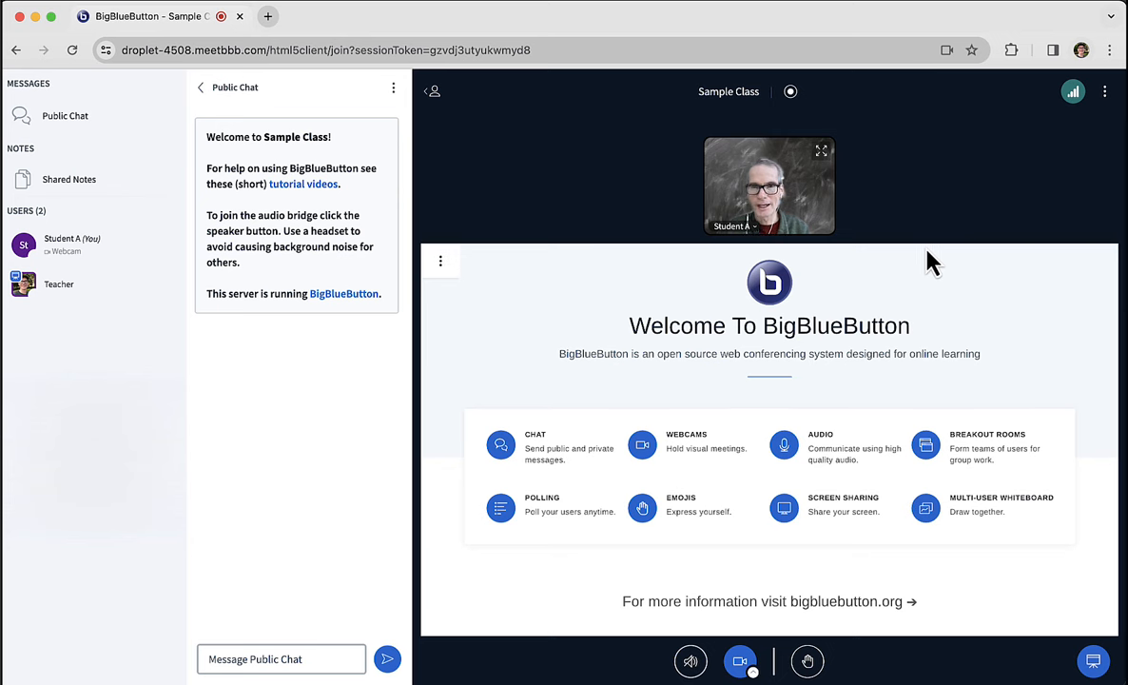
{"action": "mouse_move", "coordinate": [741, 660]}
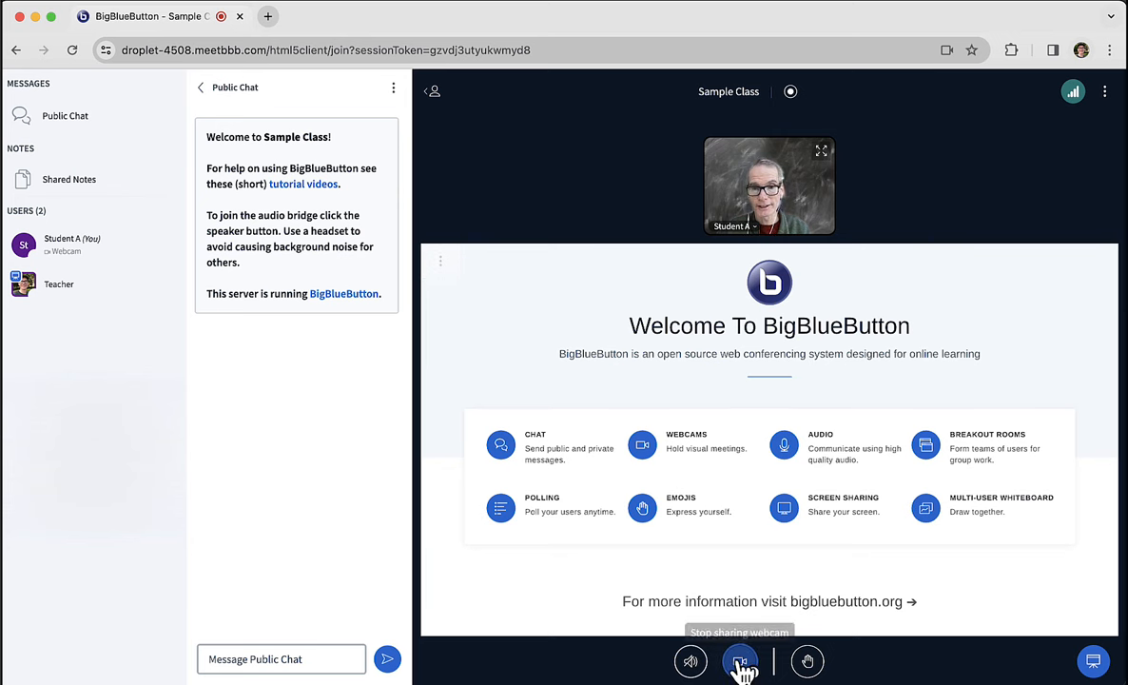
{"action": "left_click", "coordinate": [739, 659]}
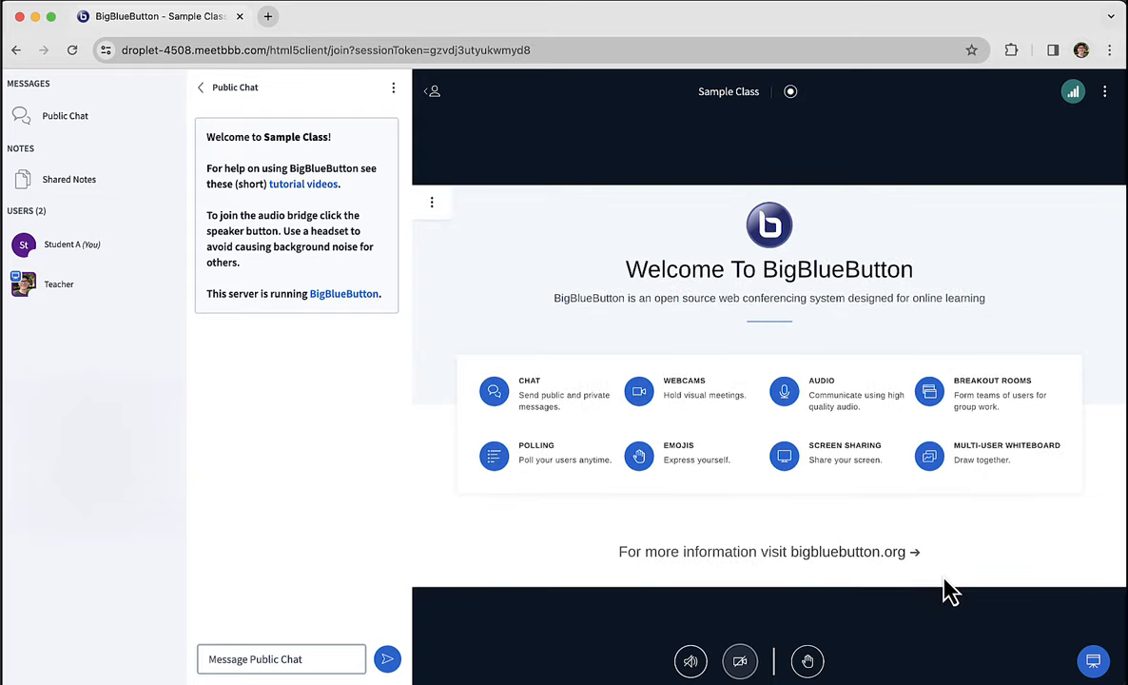
{"action": "mouse_move", "coordinate": [807, 661]}
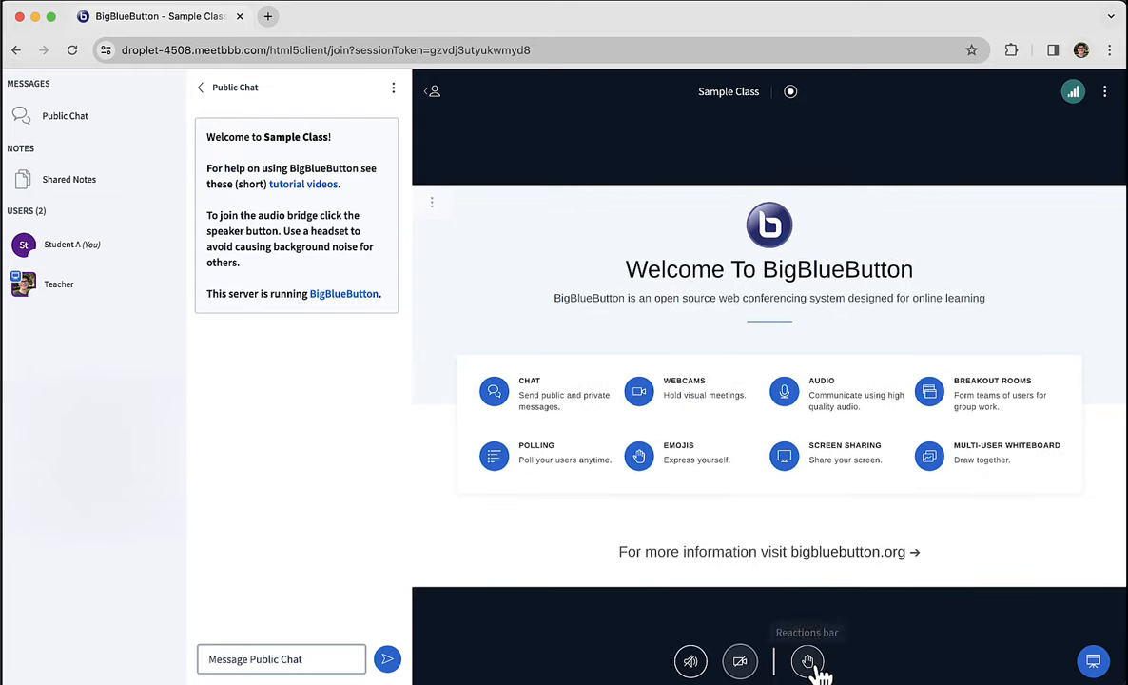
Send smiley and thumbs-up reactions, then raise and lower your hand
{"action": "left_click", "coordinate": [808, 661]}
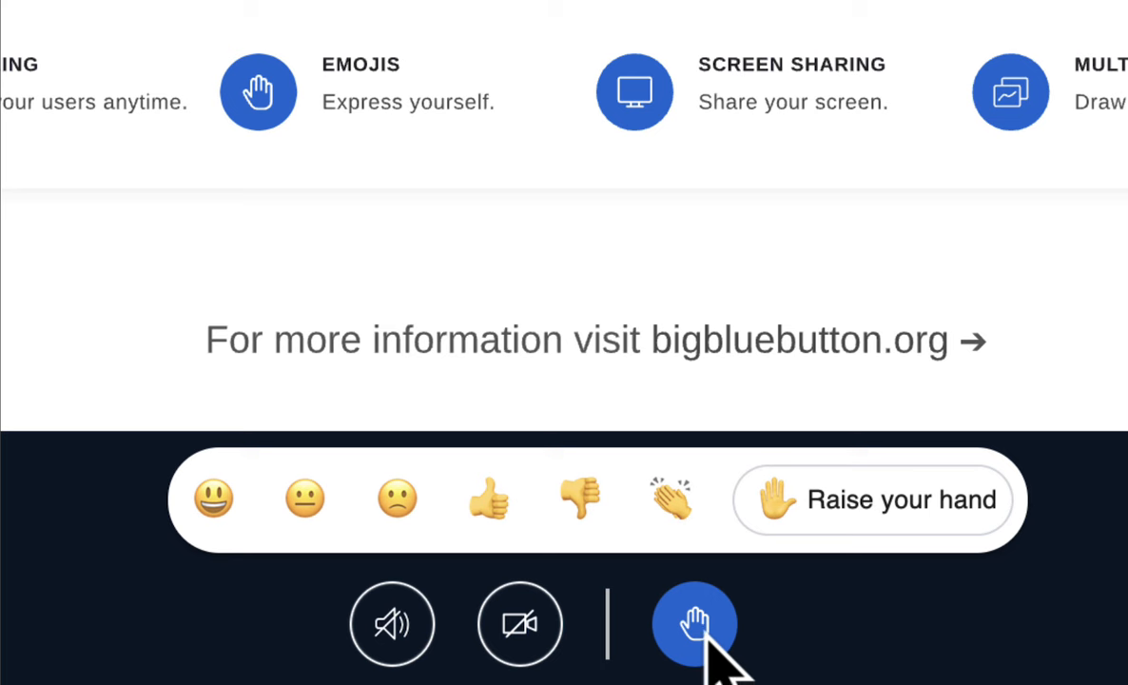
{"action": "mouse_move", "coordinate": [742, 656]}
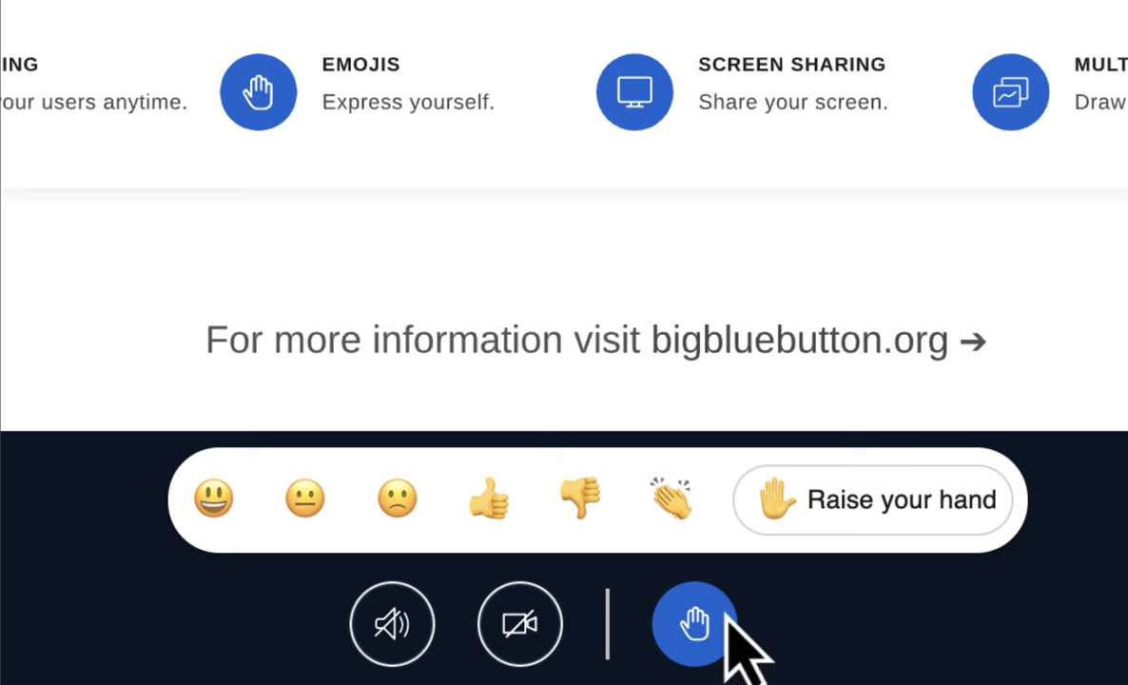
{"action": "mouse_move", "coordinate": [262, 613]}
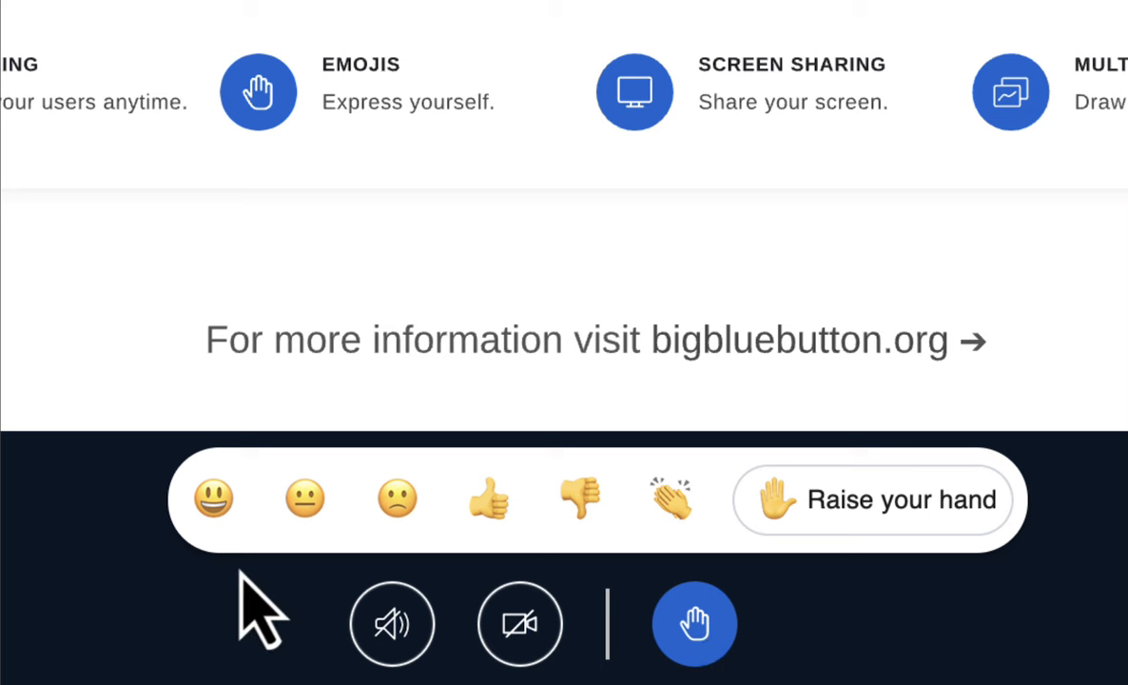
{"action": "left_click", "coordinate": [213, 498]}
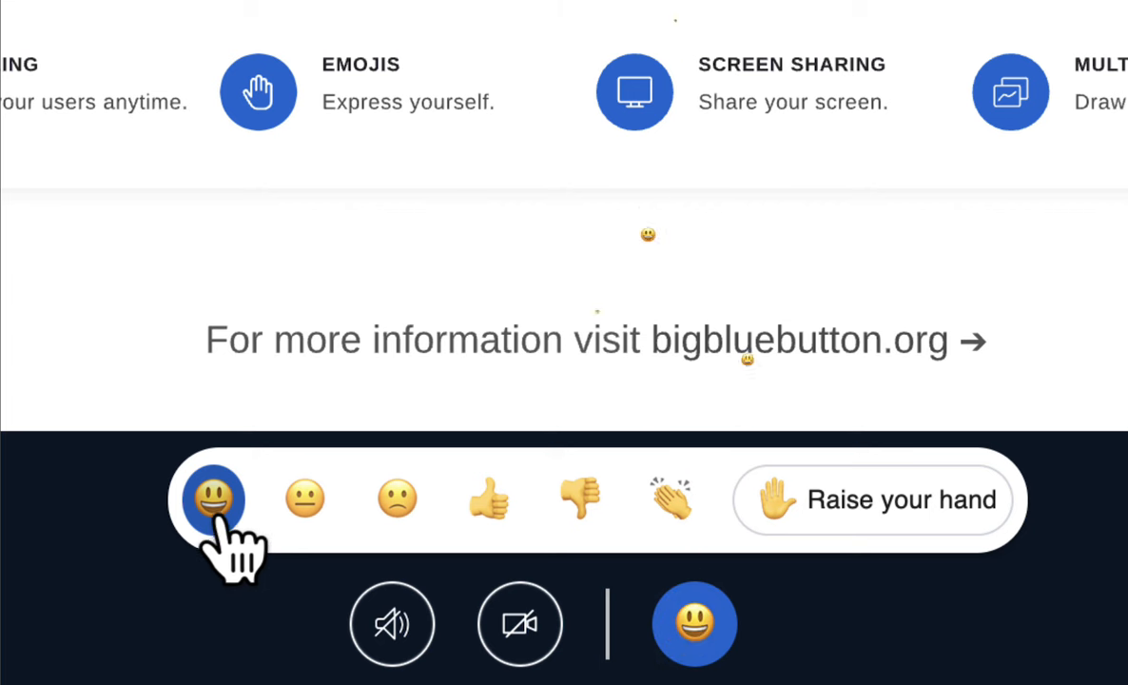
{"action": "left_click", "coordinate": [488, 498]}
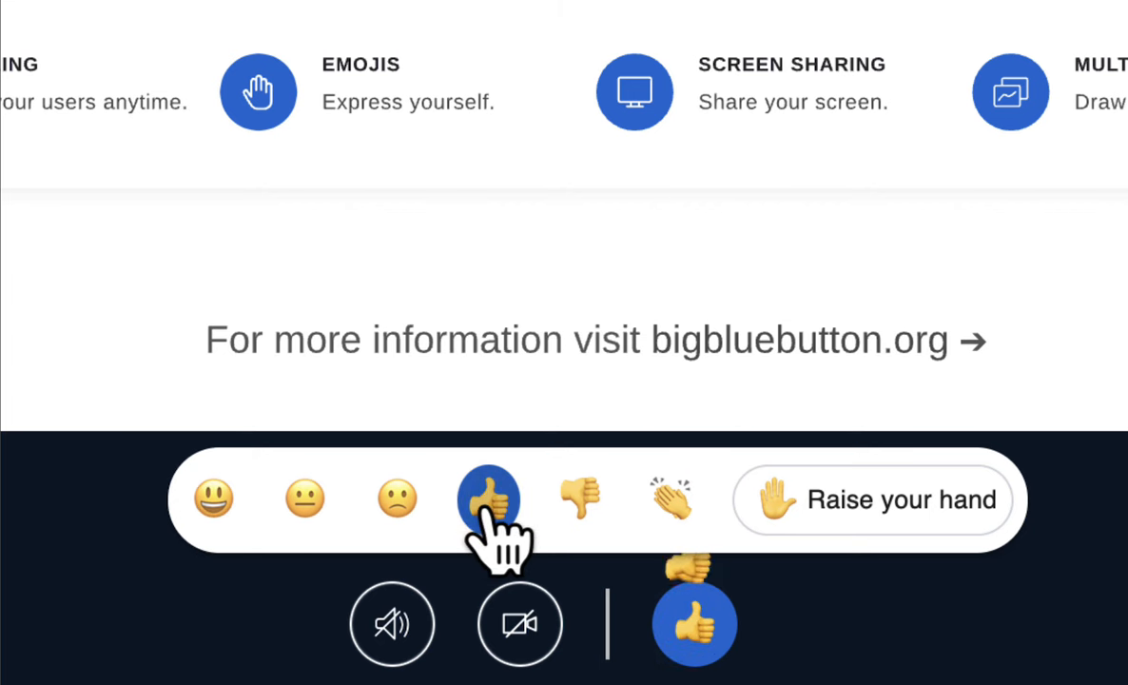
{"action": "left_click", "coordinate": [487, 499]}
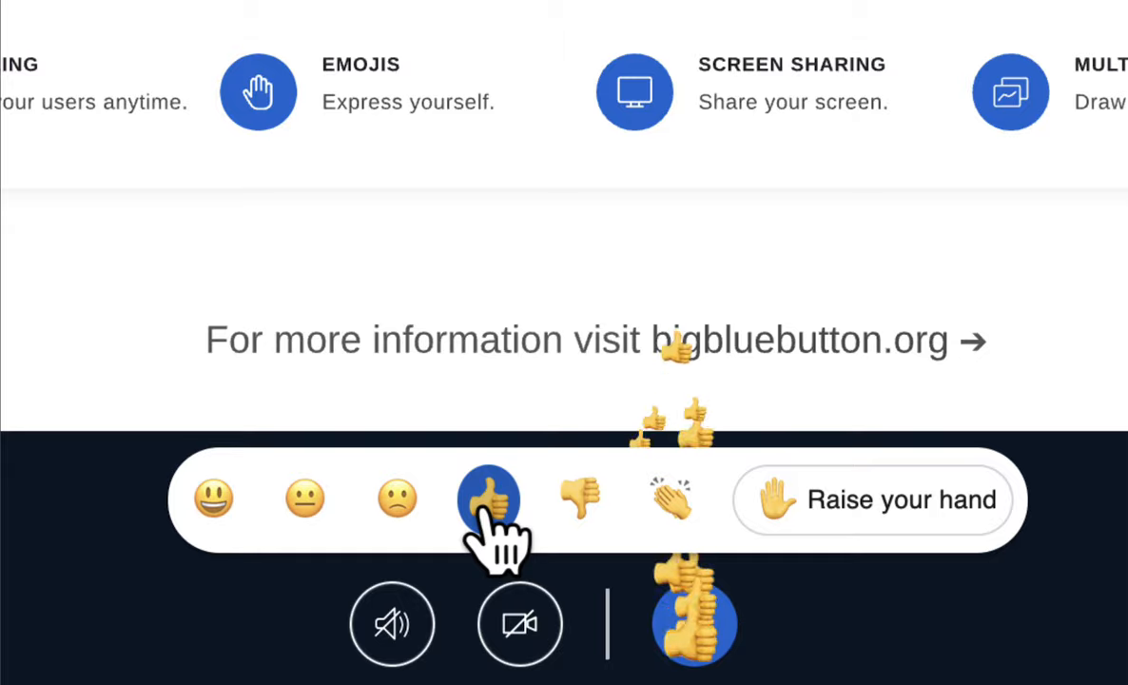
{"action": "left_click", "coordinate": [488, 498]}
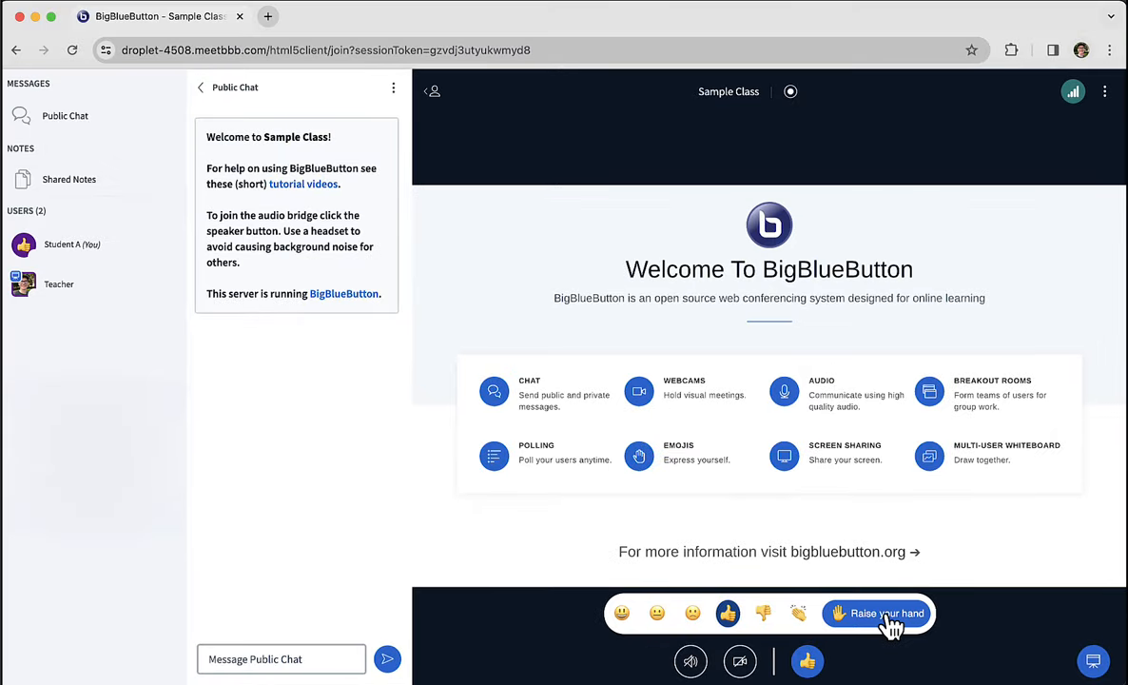
{"action": "left_click", "coordinate": [876, 613]}
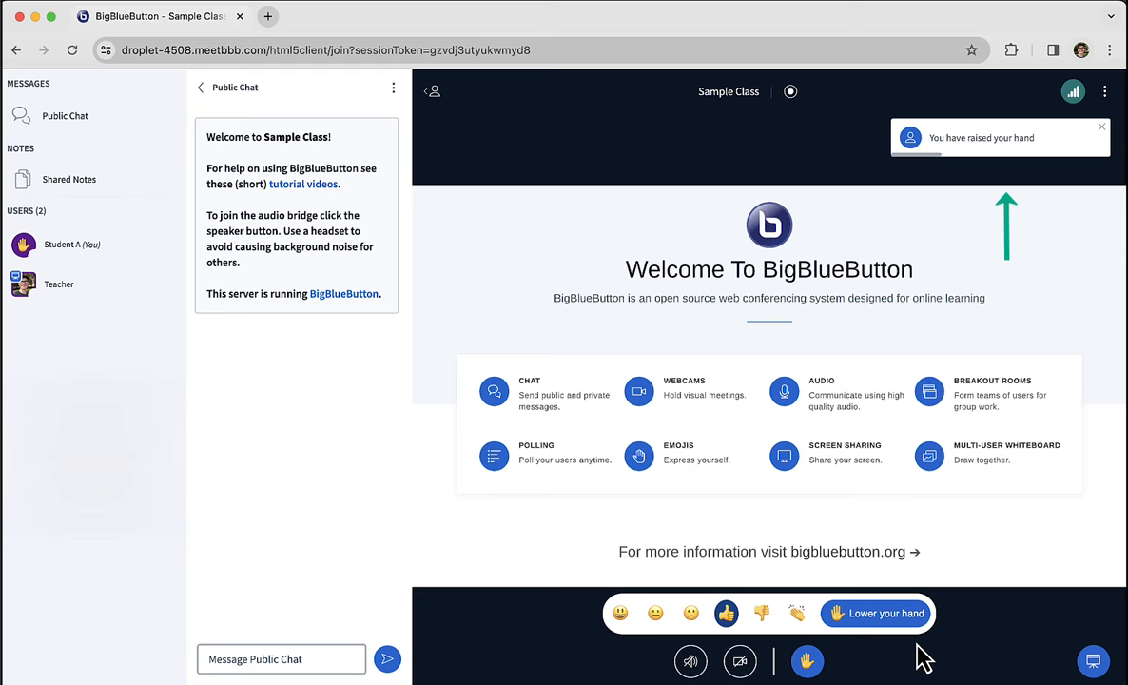
{"action": "left_click", "coordinate": [874, 612]}
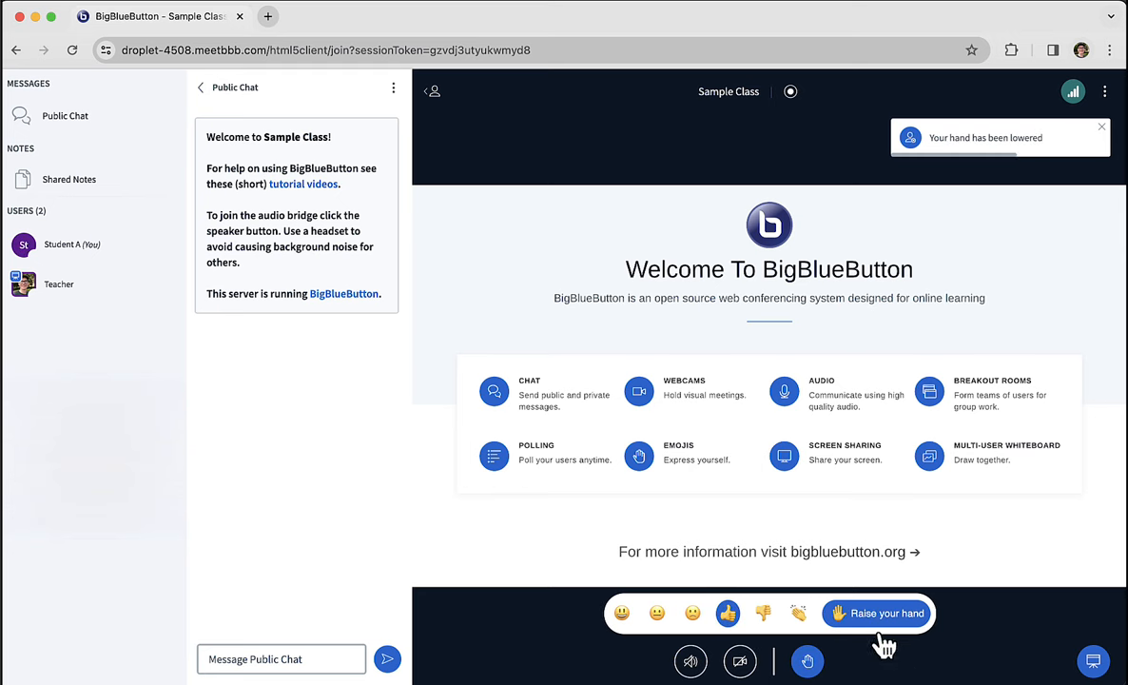
{"action": "mouse_move", "coordinate": [956, 642]}
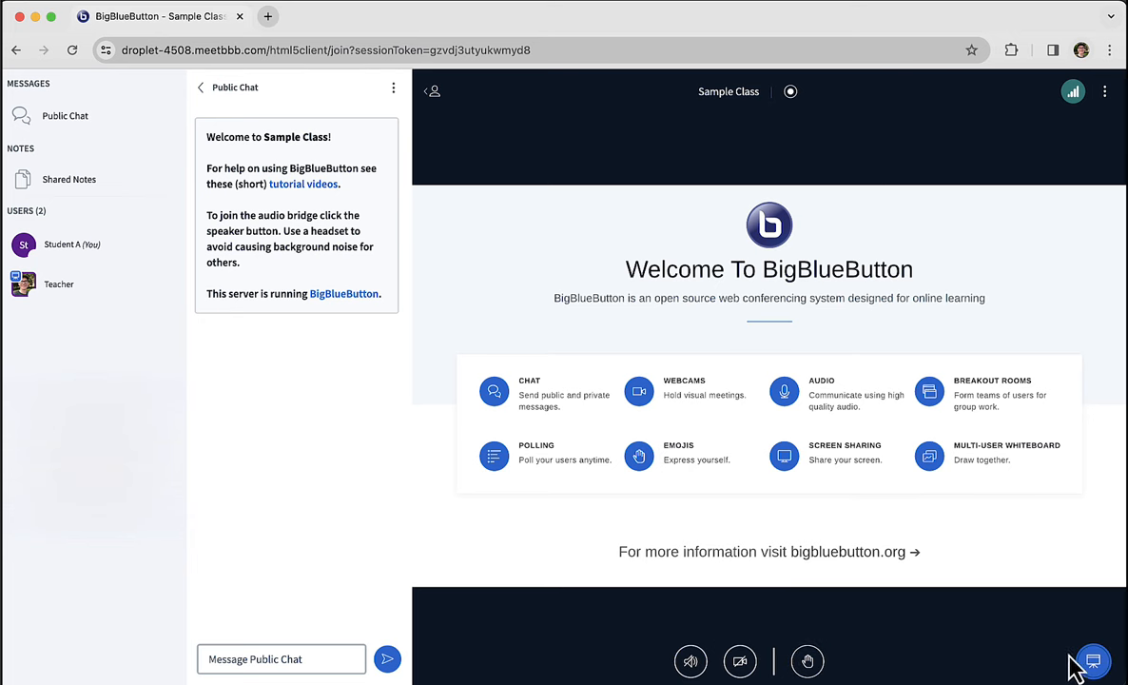
Post "Looking forward to the…" in the public chat
{"action": "left_click", "coordinate": [1092, 661]}
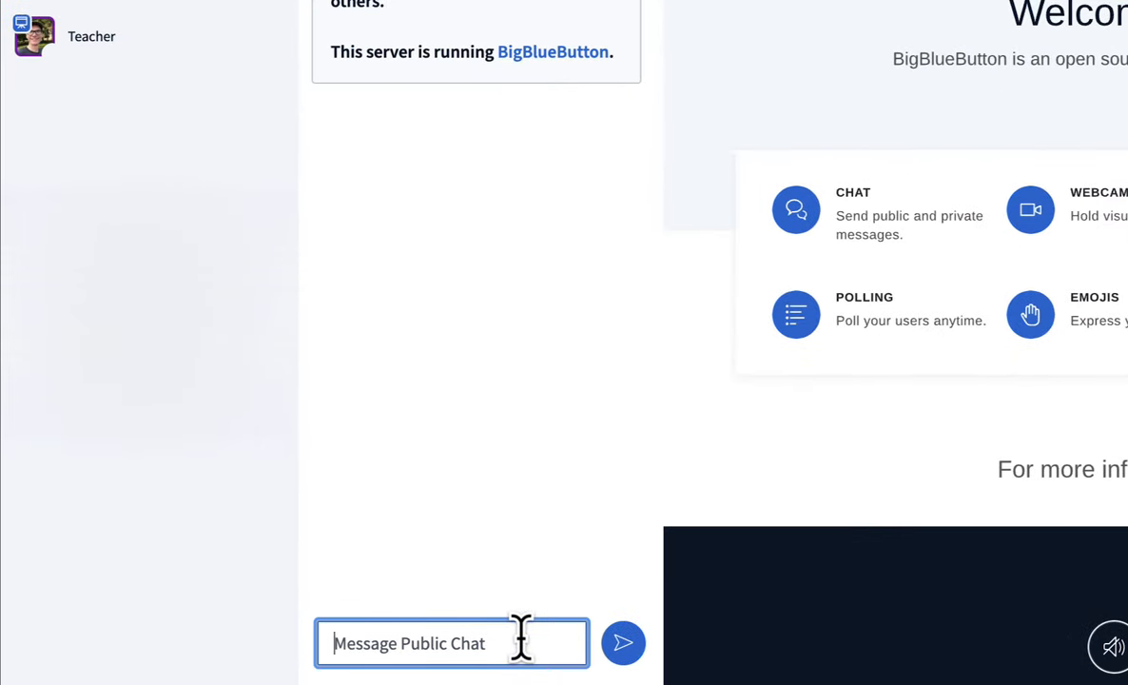
{"action": "type", "text": "Looking forward to the c"}
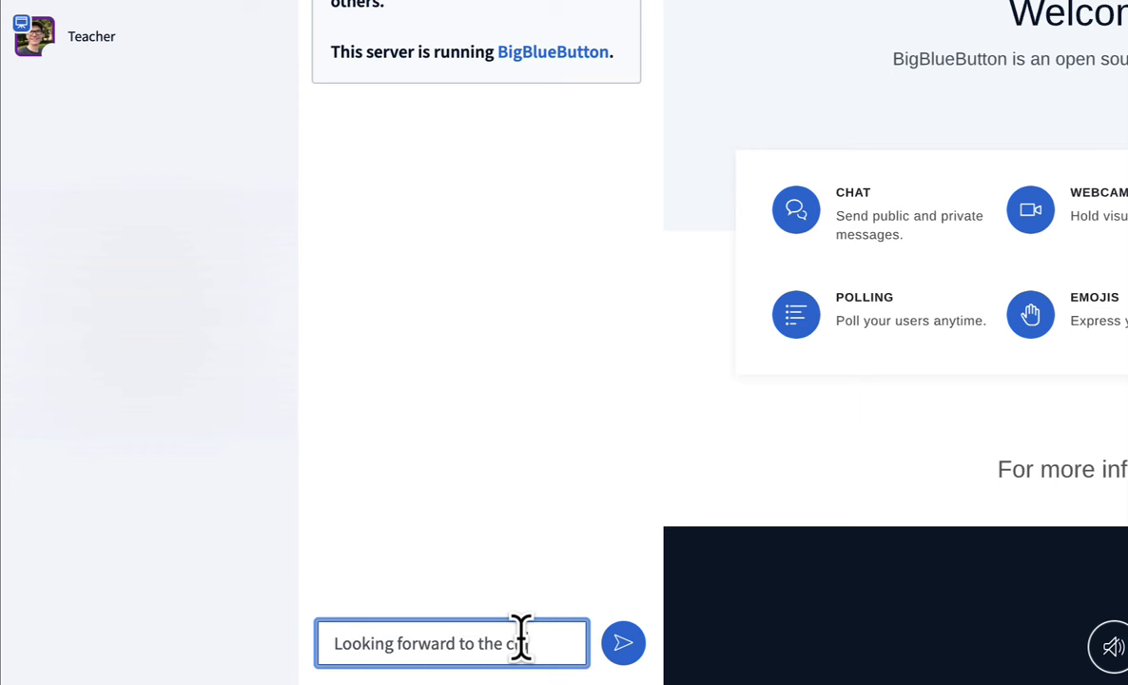
{"action": "left_click", "coordinate": [623, 643]}
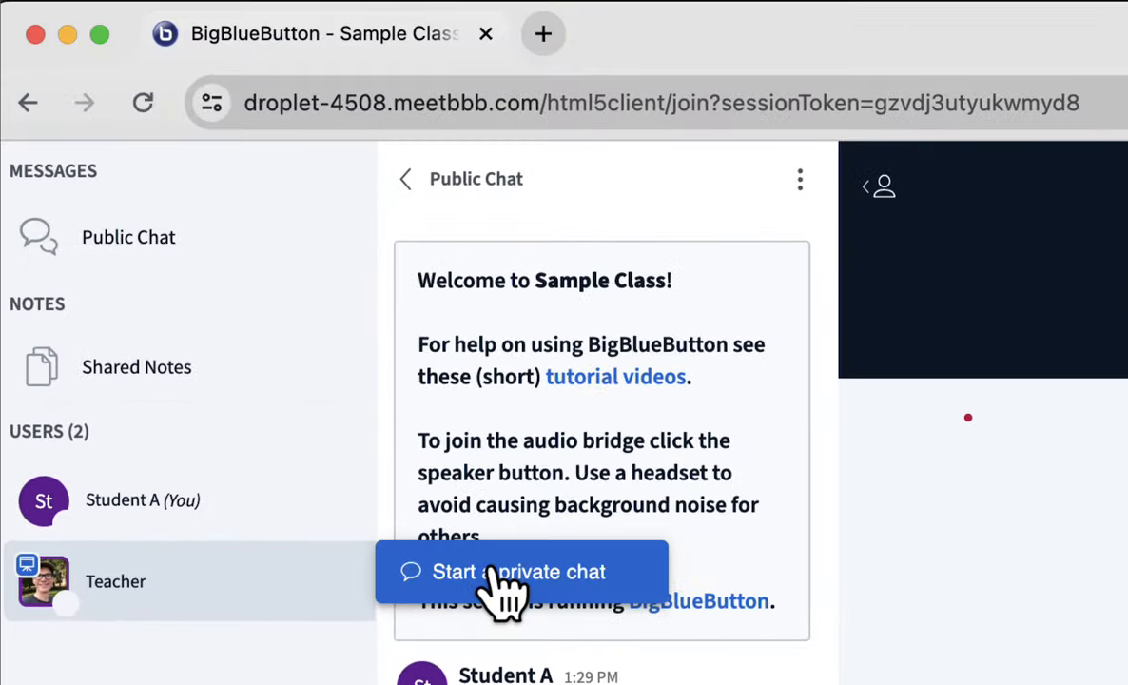
Send the Teacher a private chat message asking when class starts
{"action": "left_click", "coordinate": [518, 570]}
{"action": "type", "text": "When does the"}
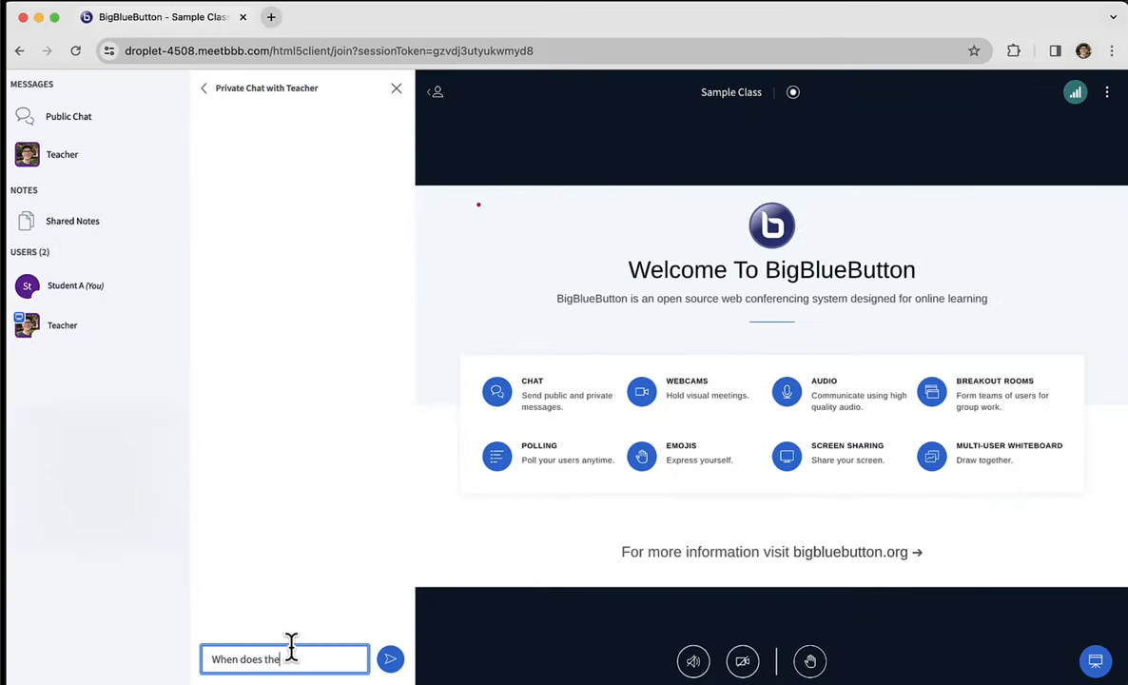
{"action": "type", "text": "class start?"}
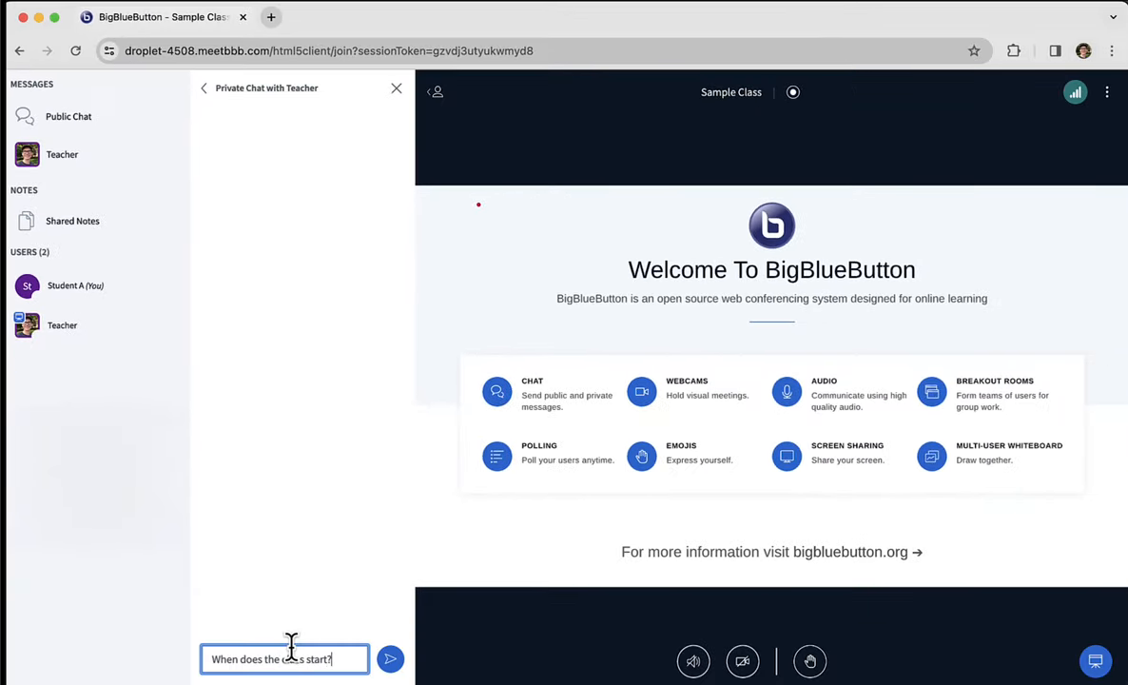
{"action": "left_click", "coordinate": [389, 658]}
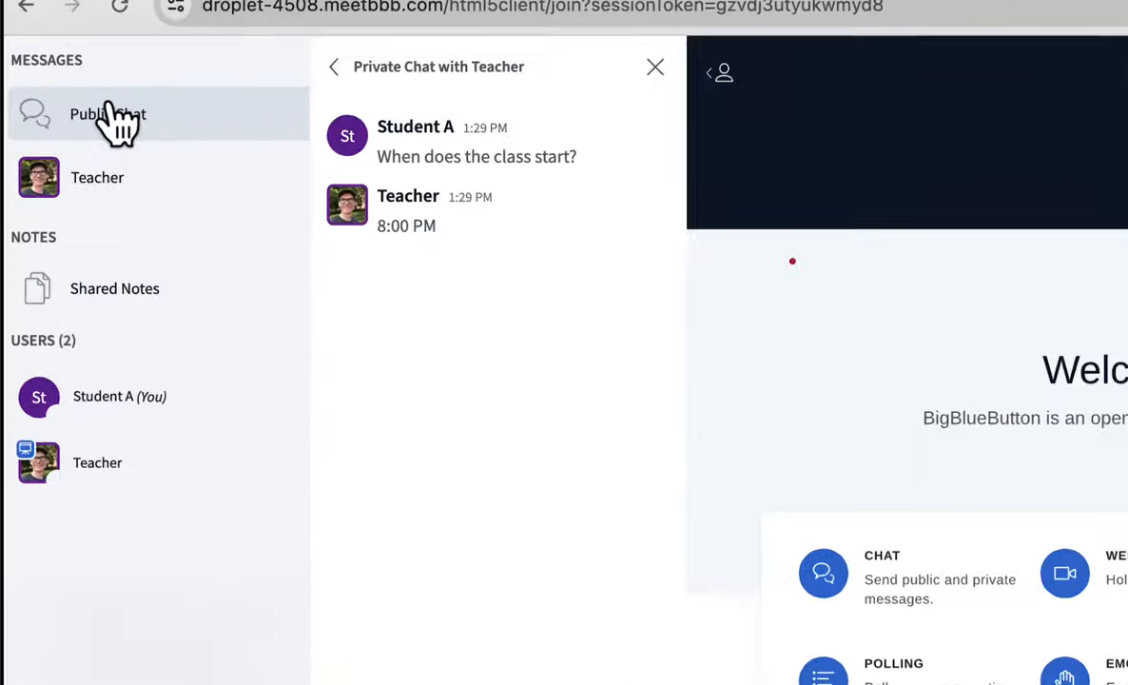
Switch to Public Chat and back to the Teacher chat to read the replies
{"action": "left_click", "coordinate": [108, 113]}
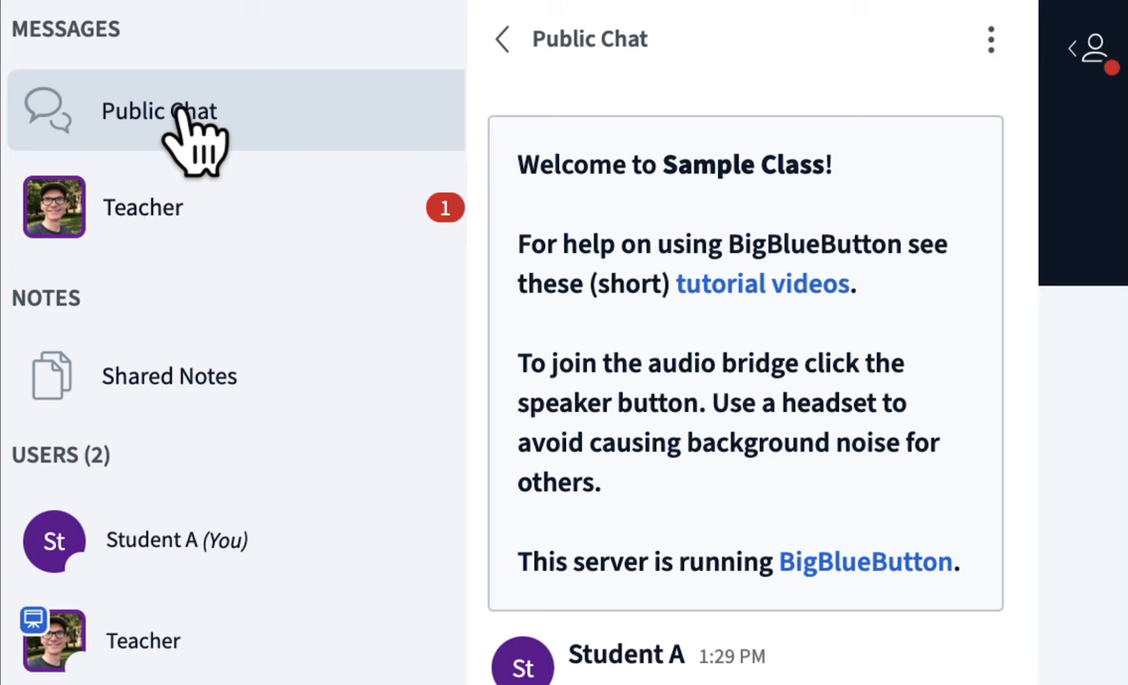
{"action": "mouse_move", "coordinate": [404, 262]}
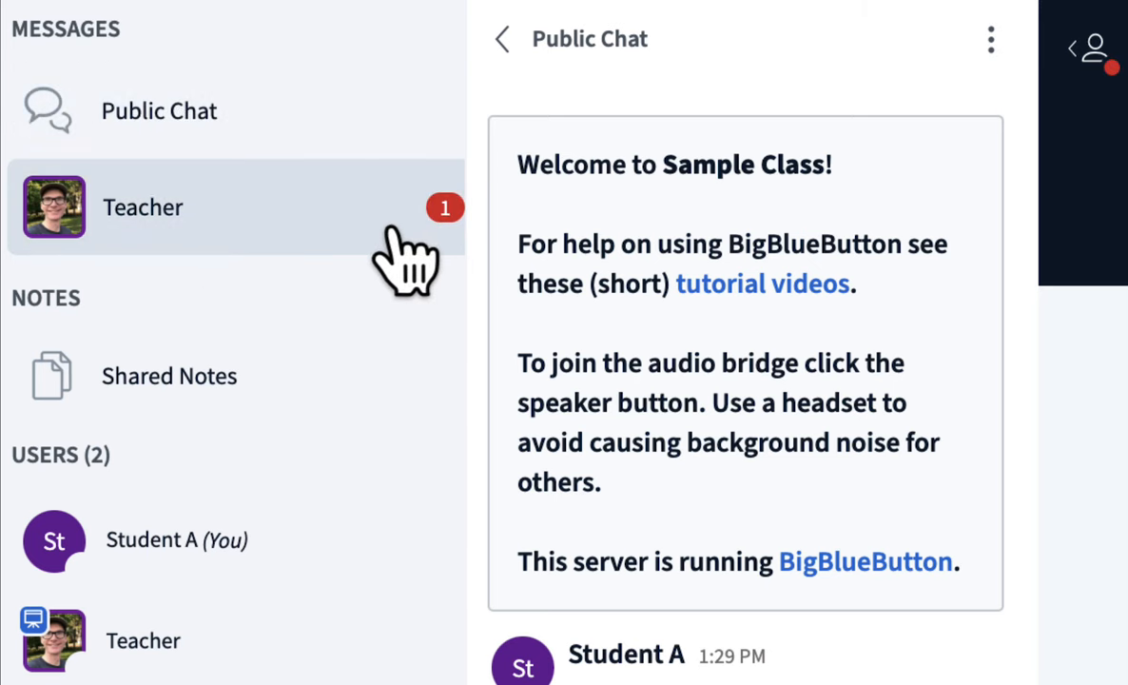
{"action": "left_click", "coordinate": [143, 206]}
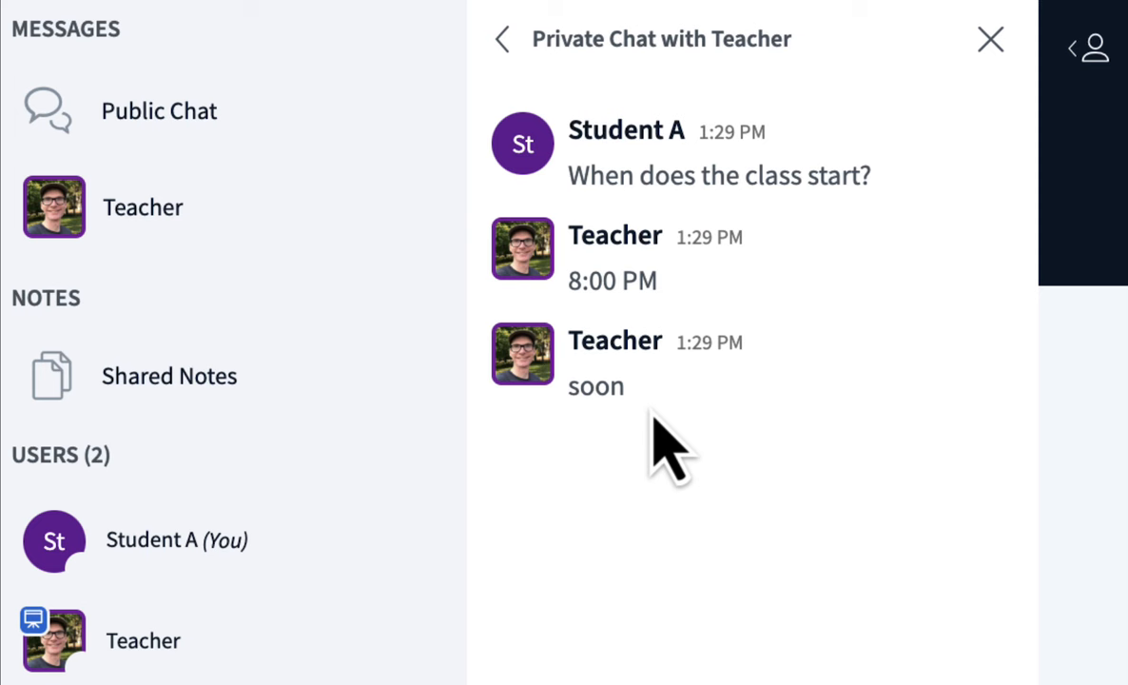
{"action": "left_click", "coordinate": [169, 375]}
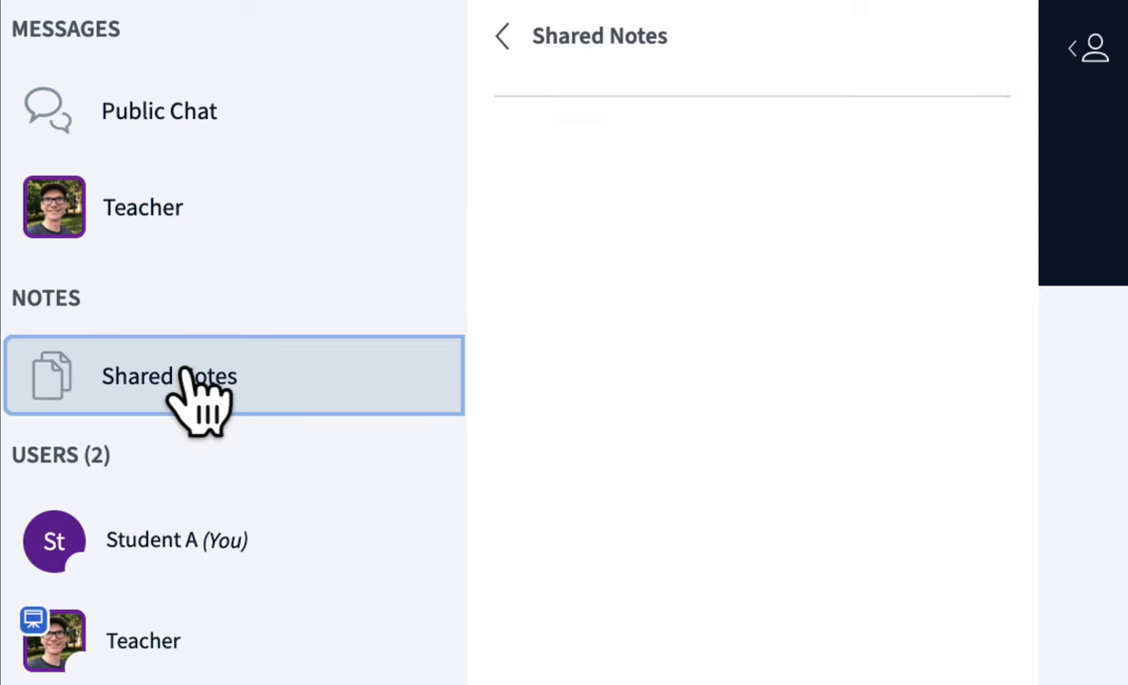
Type "Agenda for the class", "Mars" and "Cool!" as separate lines in the shared notes
{"action": "left_click", "coordinate": [168, 376]}
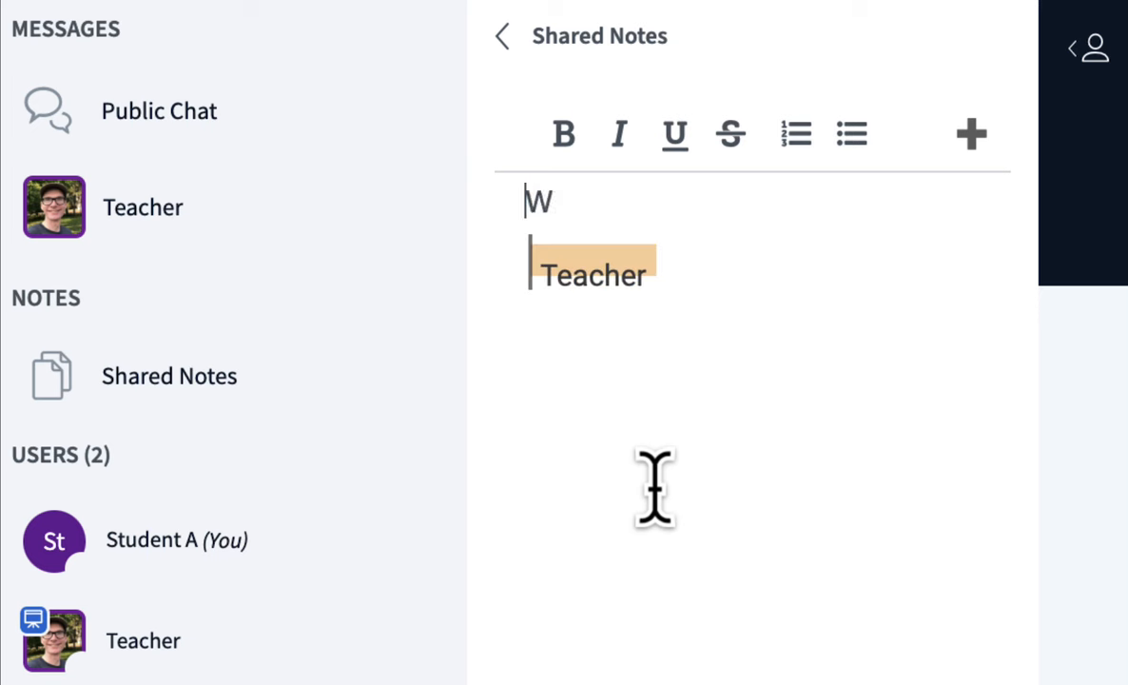
{"action": "type", "text": "Agenda for the class"}
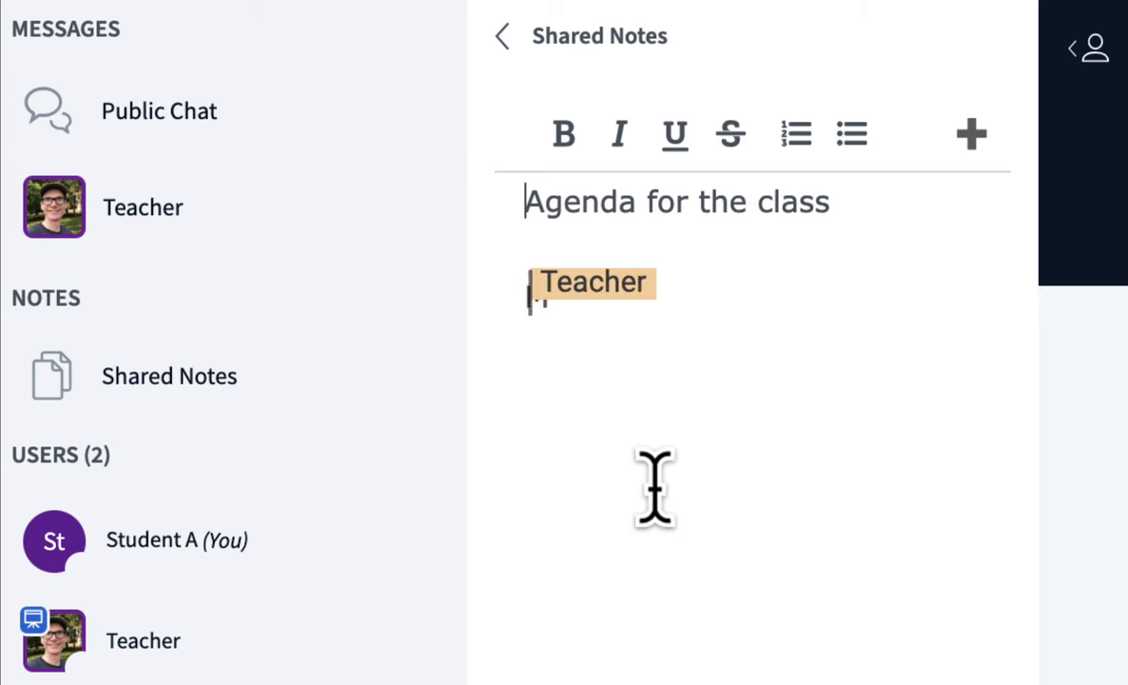
{"action": "type", "text": "Mars"}
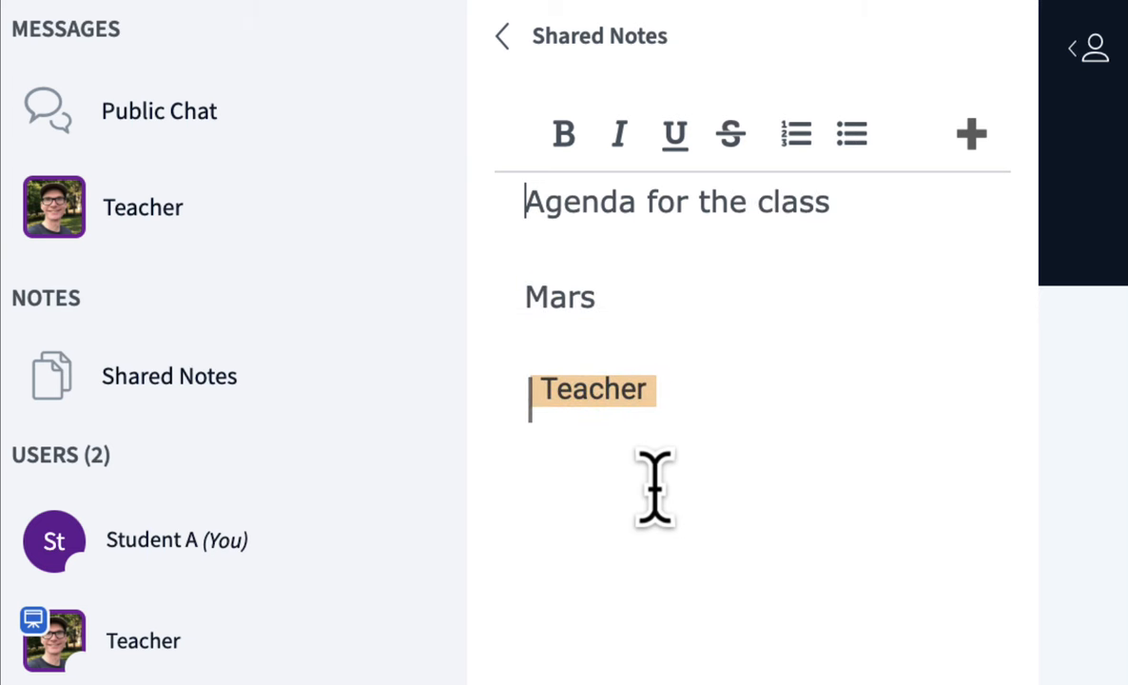
{"action": "type", "text": "Cool!"}
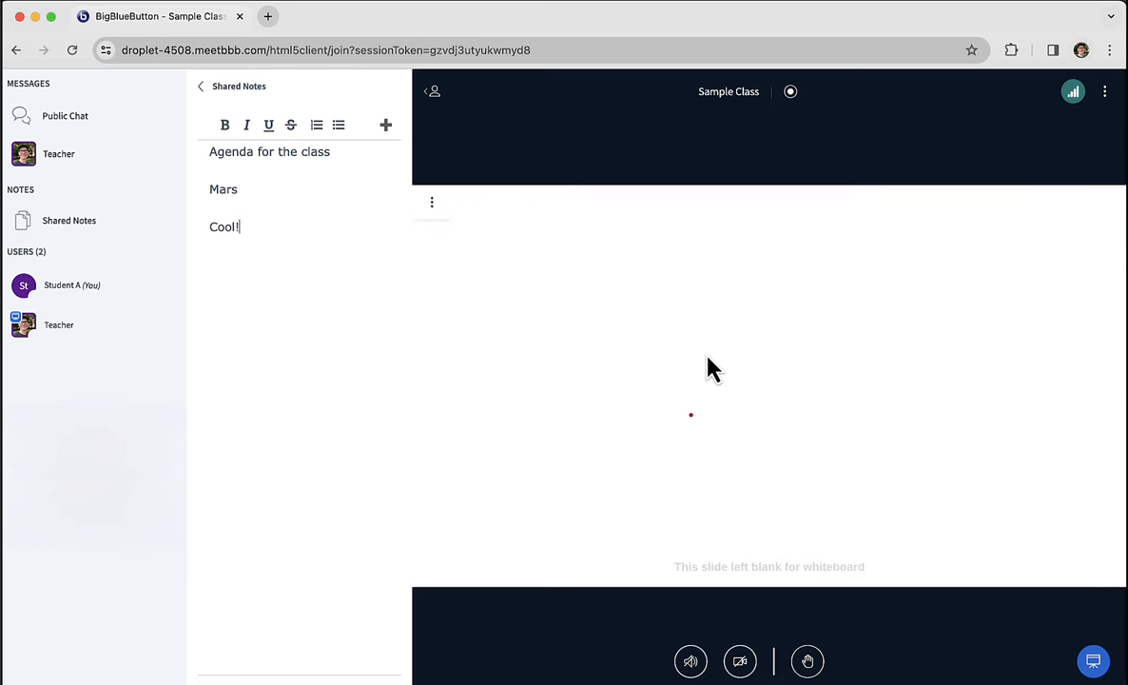
Draw green x, y and z labels beside the triangle, then return to the select tool
{"action": "left_click_drag", "start_coordinate": [637, 421], "coordinate": [823, 251]}
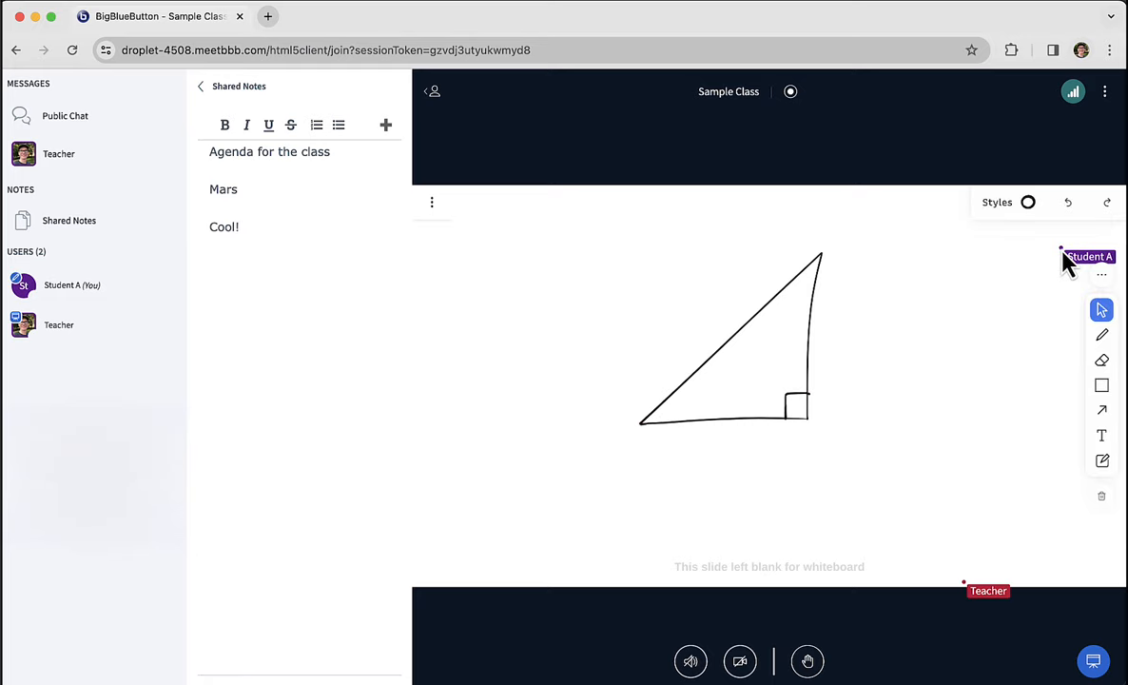
{"action": "mouse_move", "coordinate": [1101, 333]}
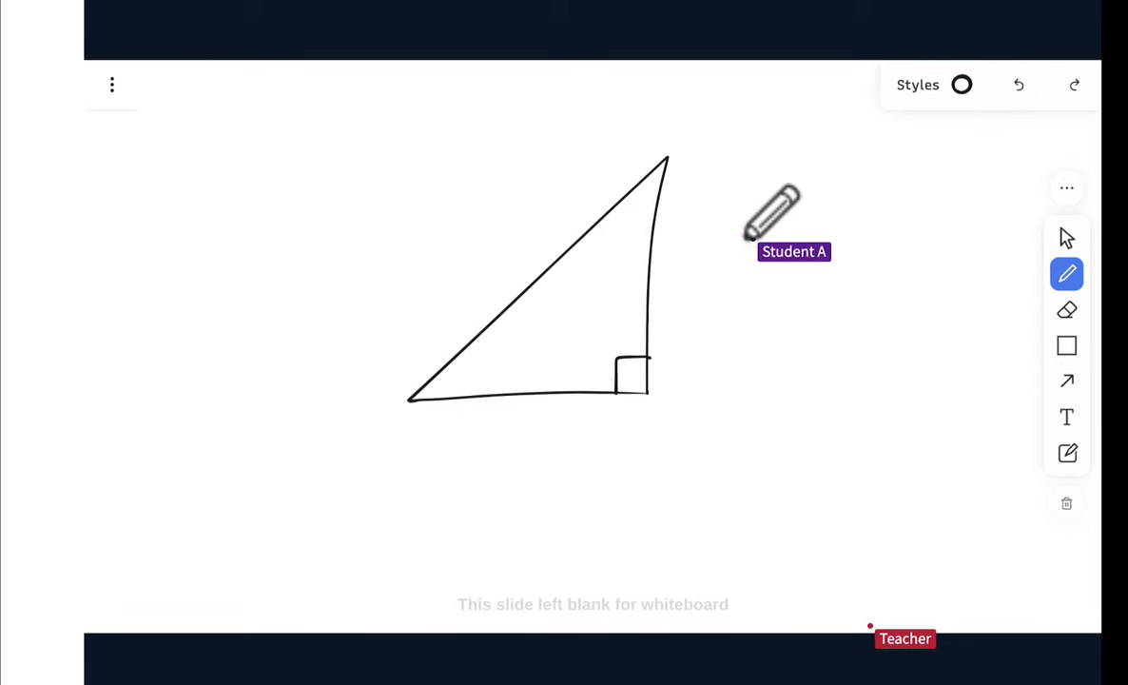
{"action": "left_click", "coordinate": [917, 85]}
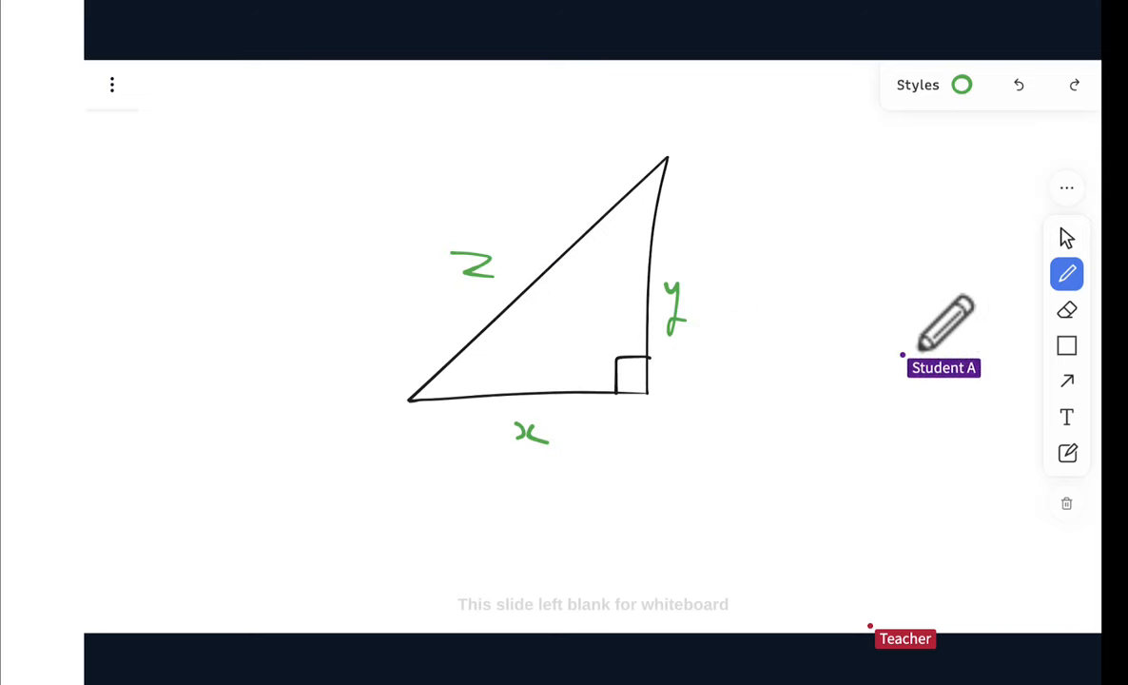
{"action": "left_click", "coordinate": [1065, 309]}
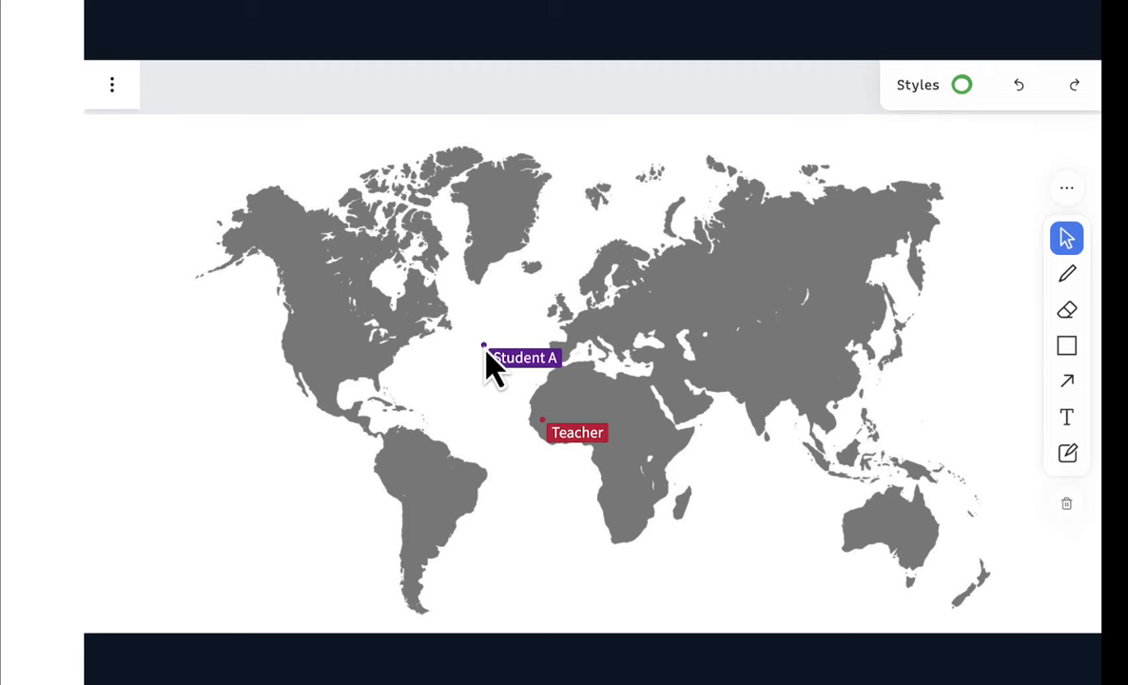
Follow the presenter from the world map to the Saturn rings quiz slide
{"action": "left_click_drag", "start_coordinate": [494, 357], "coordinate": [585, 295]}
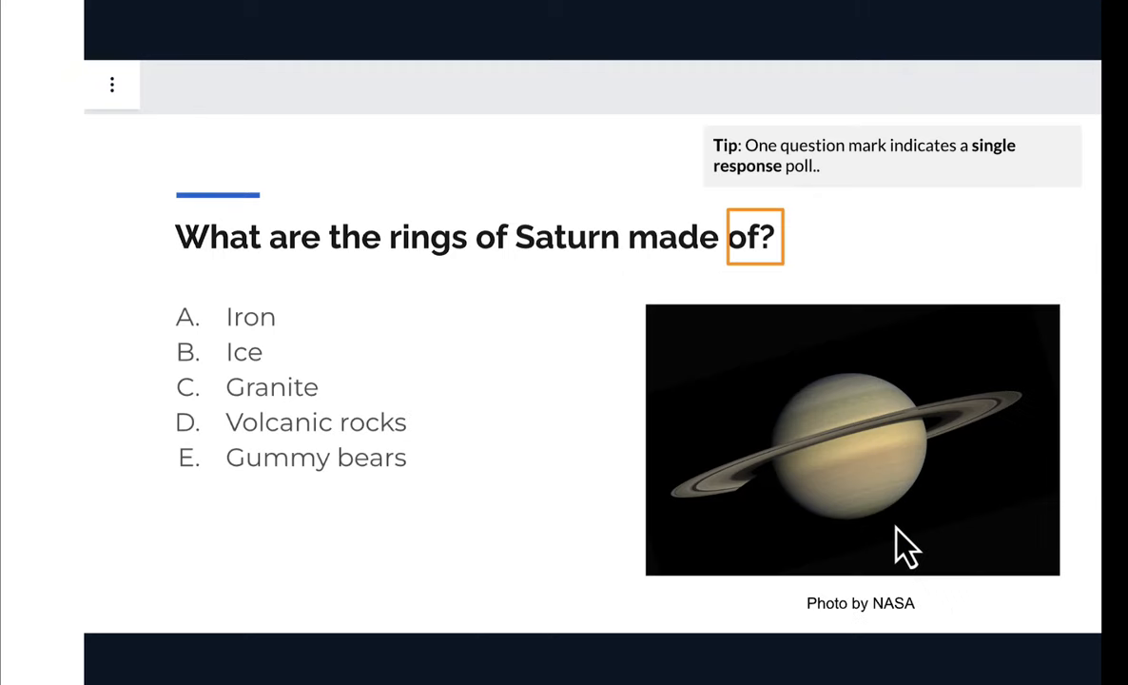
{"action": "mouse_move", "coordinate": [421, 257]}
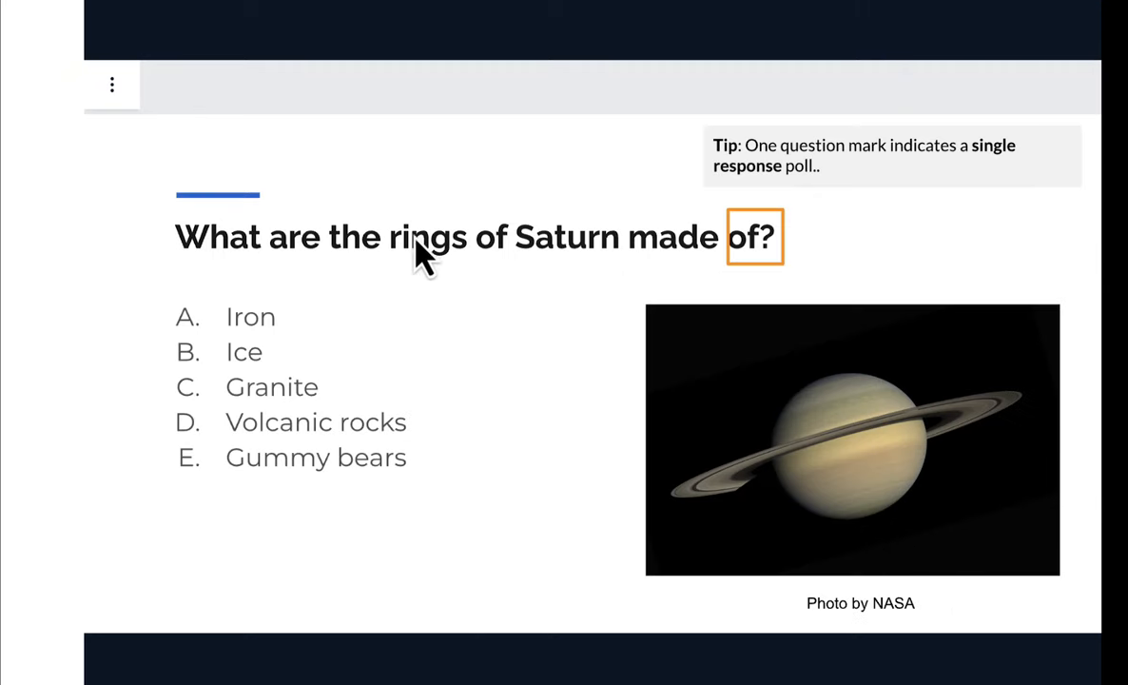
{"action": "mouse_move", "coordinate": [432, 285]}
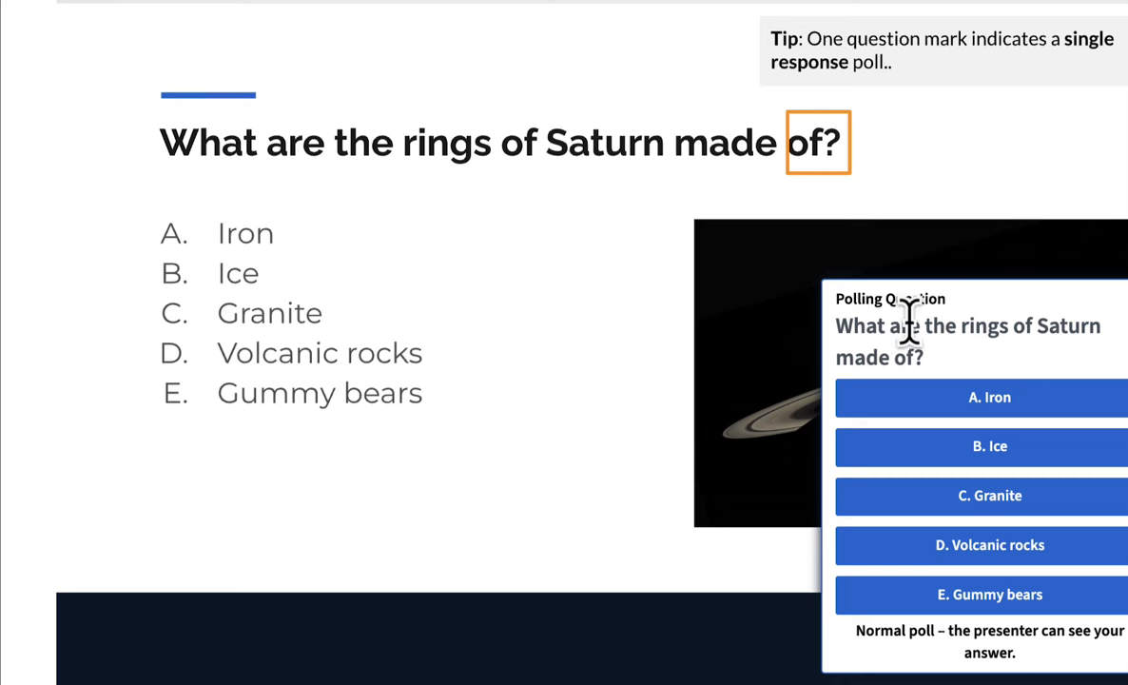
{"action": "mouse_move", "coordinate": [870, 347]}
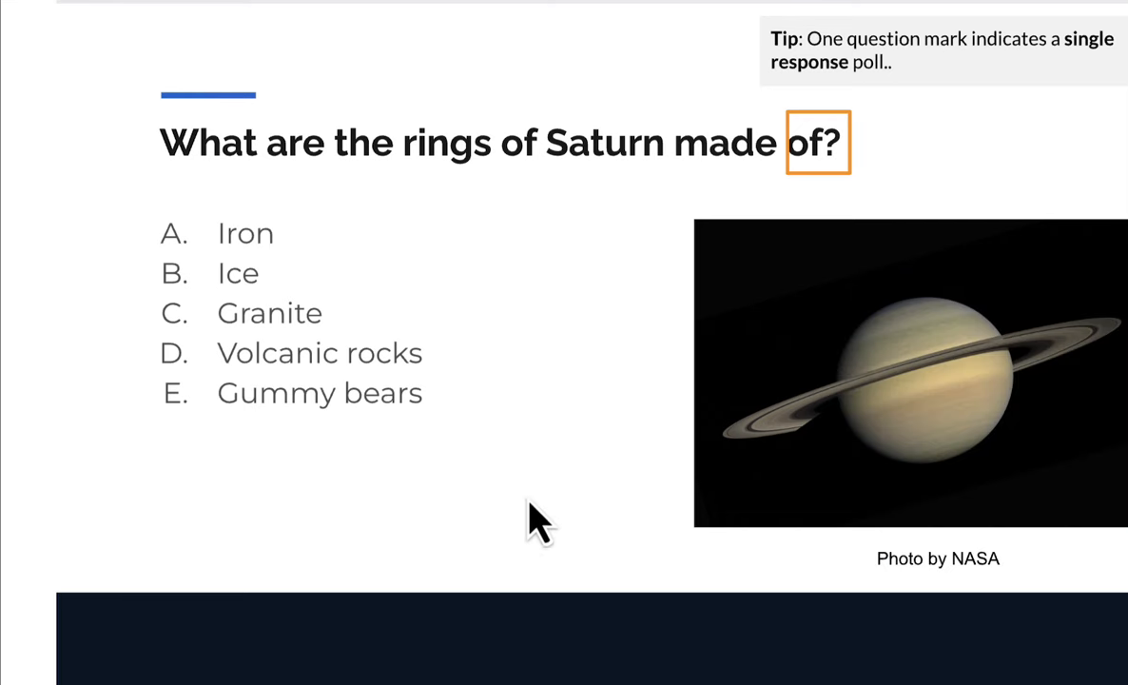
{"action": "mouse_move", "coordinate": [542, 495]}
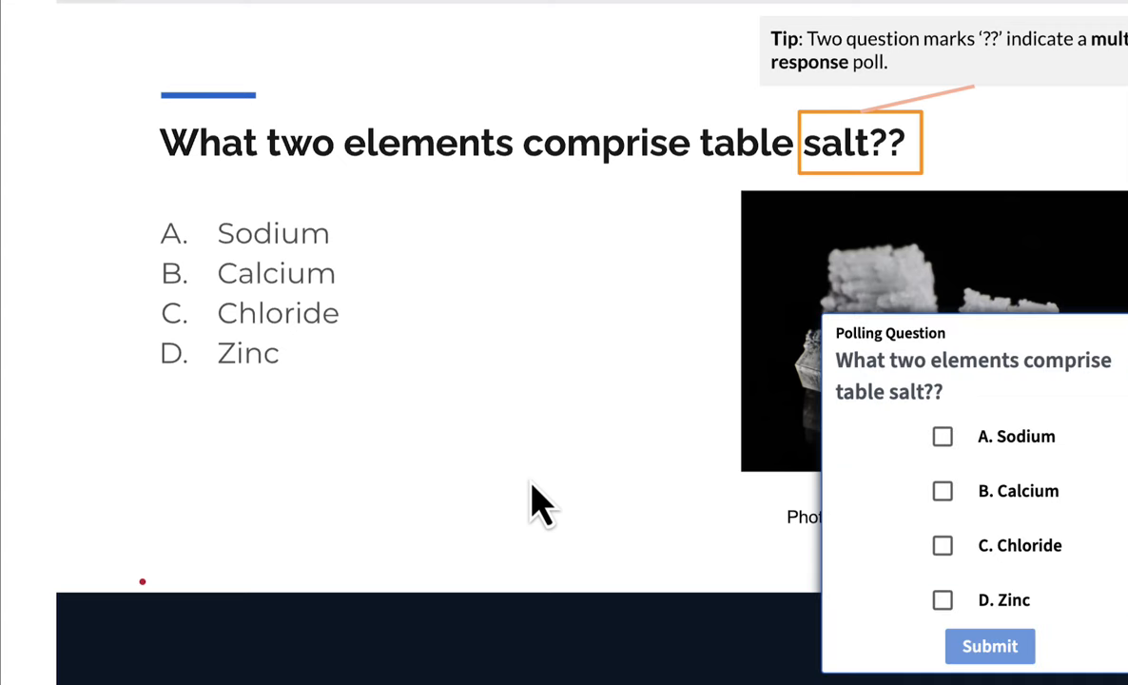
Tick A. Sodium and C. Chloride in the table salt poll
{"action": "left_click", "coordinate": [941, 435]}
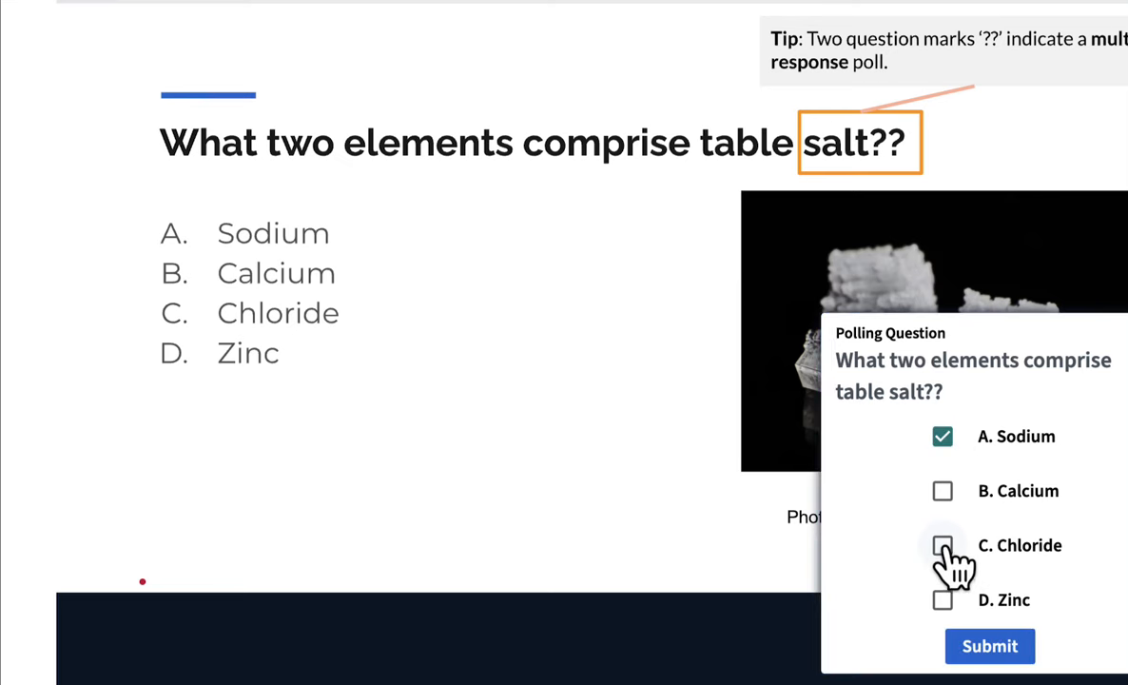
{"action": "left_click", "coordinate": [989, 645]}
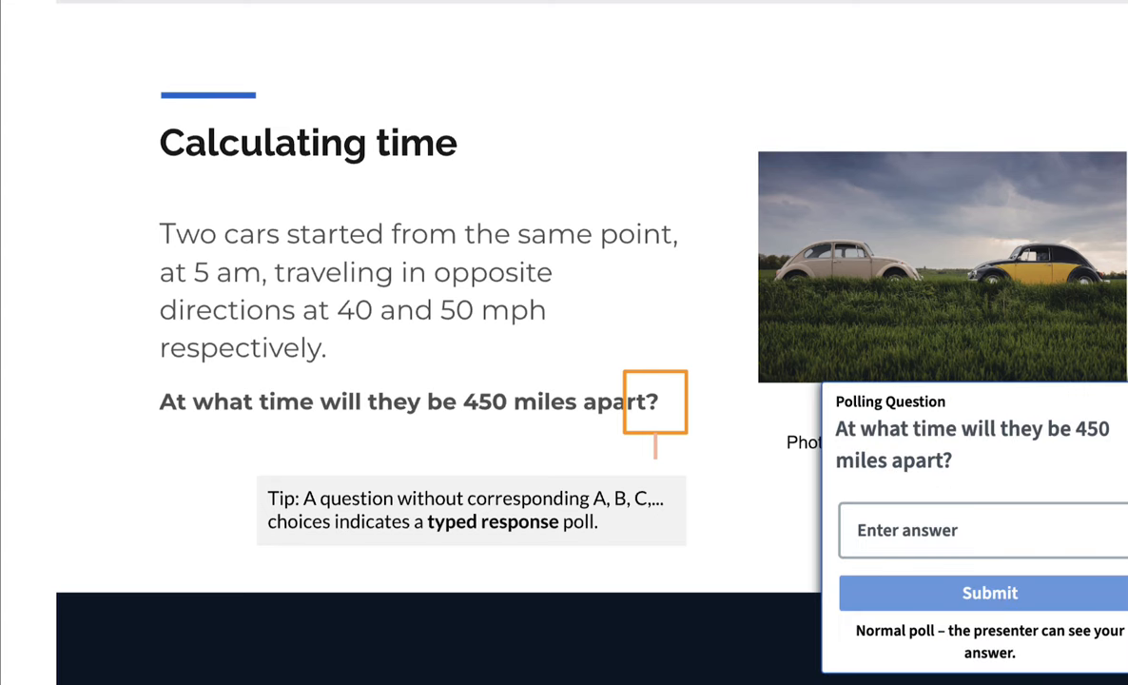
Submit '10:00 AM' as the travel-time poll answer and check the results in public chat
{"action": "left_click", "coordinate": [979, 530]}
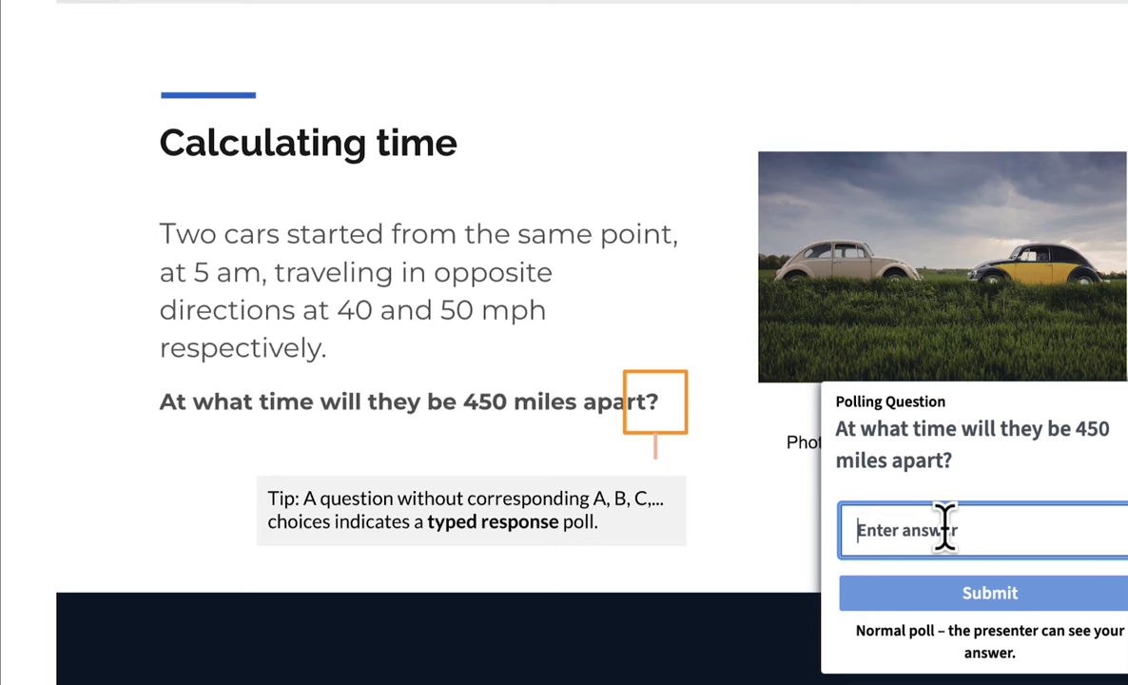
{"action": "type", "text": "10:00 AM"}
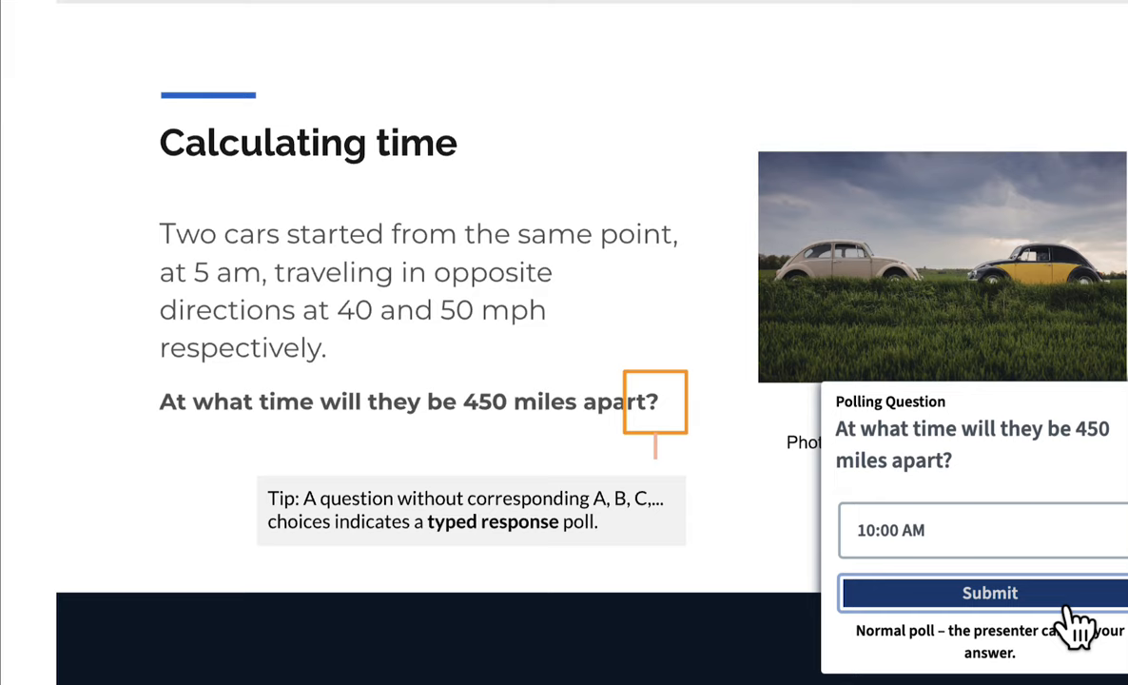
{"action": "left_click", "coordinate": [989, 592]}
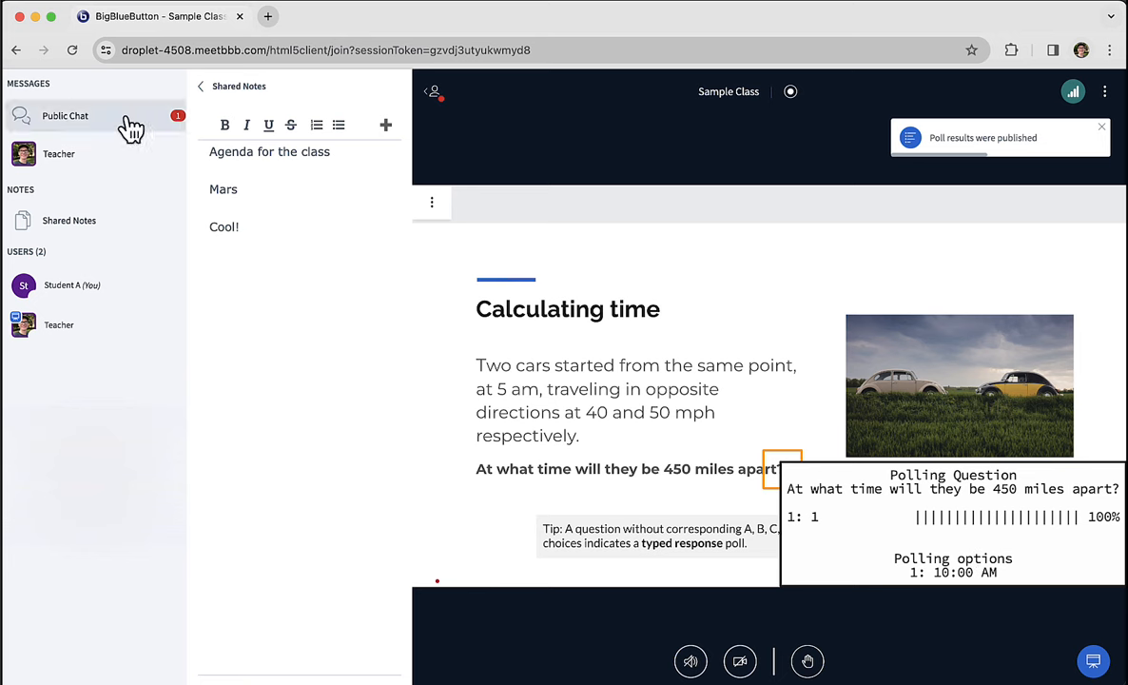
{"action": "left_click", "coordinate": [65, 115]}
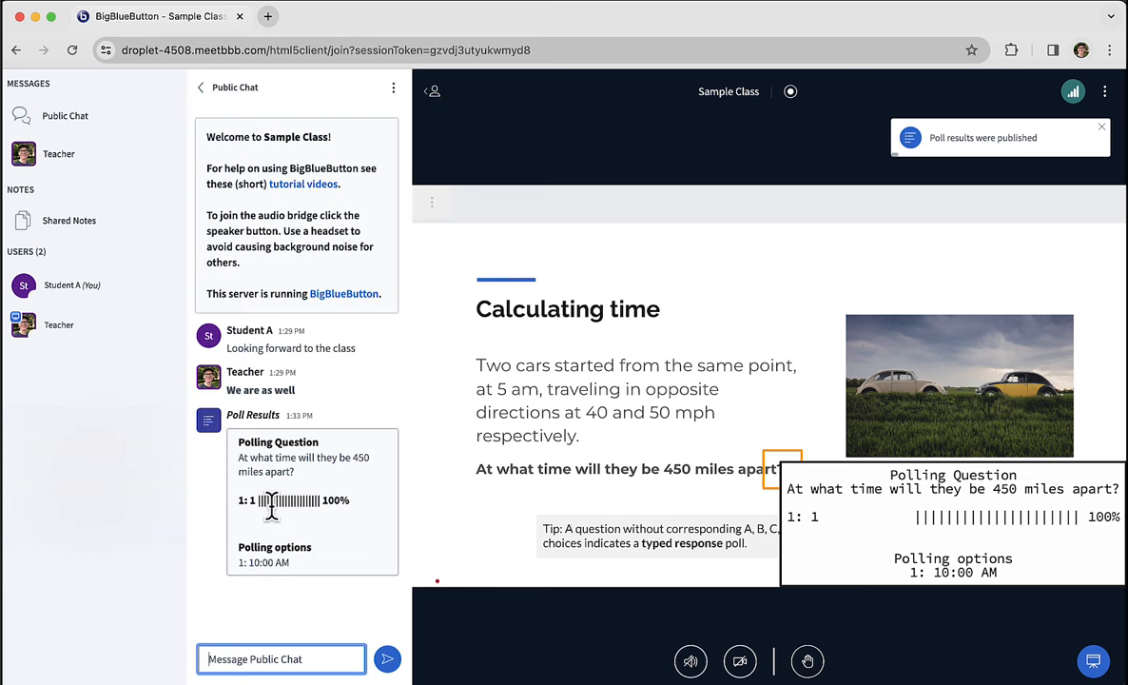
{"action": "mouse_move", "coordinate": [300, 523]}
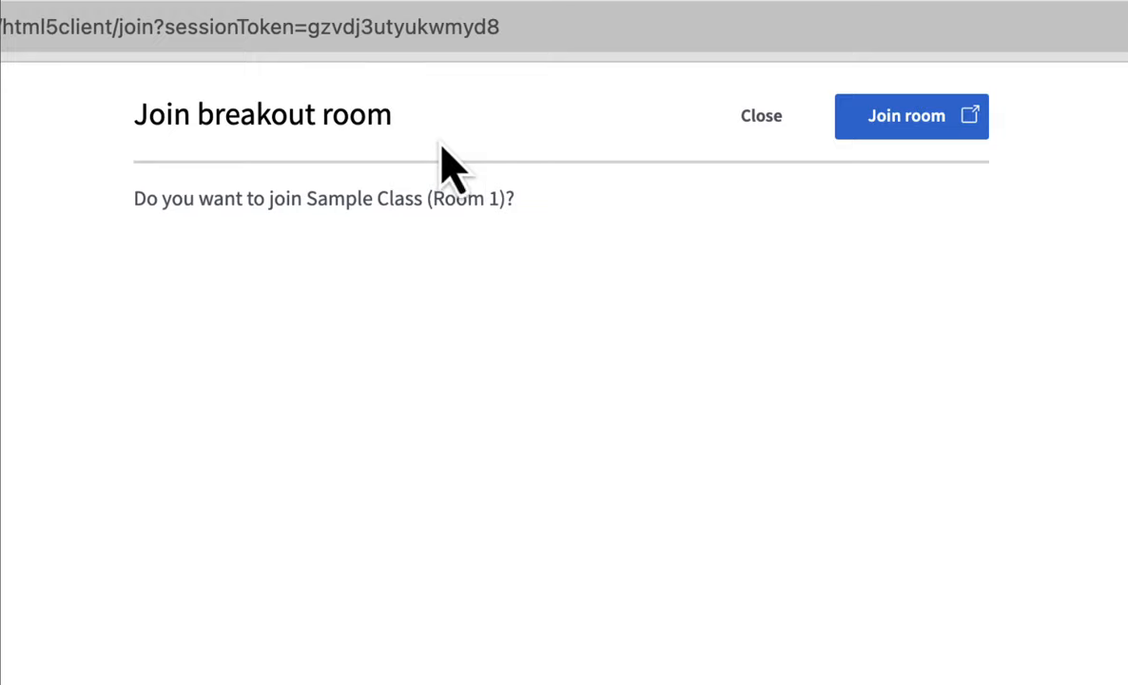
Join breakout Room 1 with microphone audio, then return to the Sample Class tab
{"action": "left_click", "coordinate": [910, 115]}
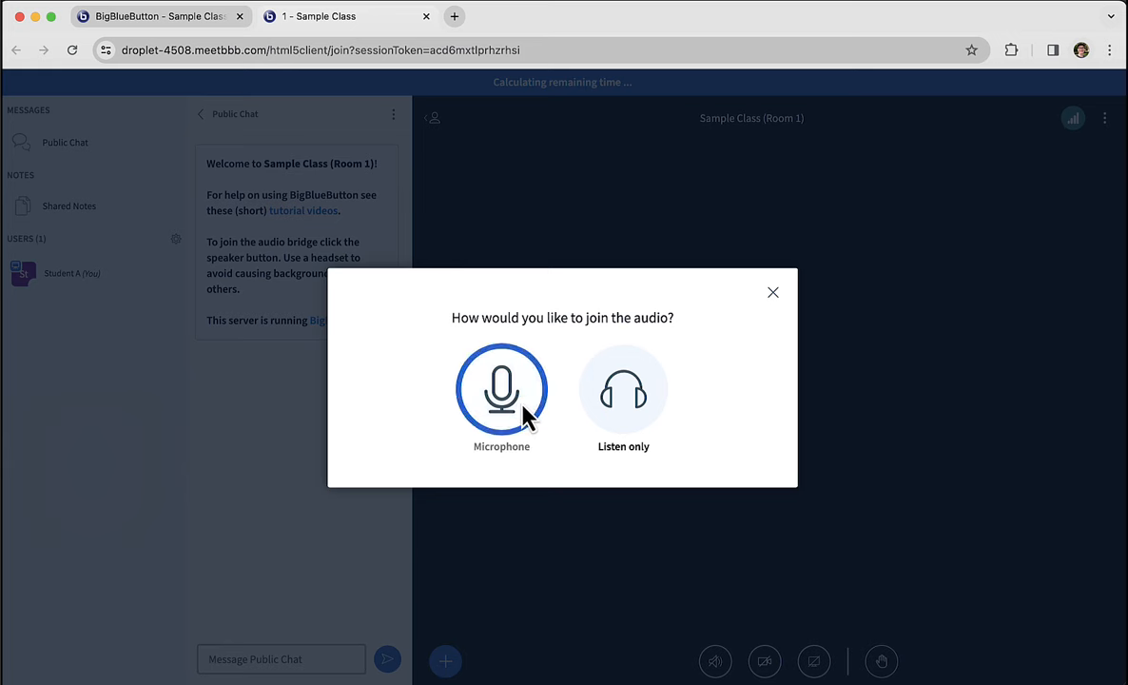
{"action": "left_click", "coordinate": [501, 389]}
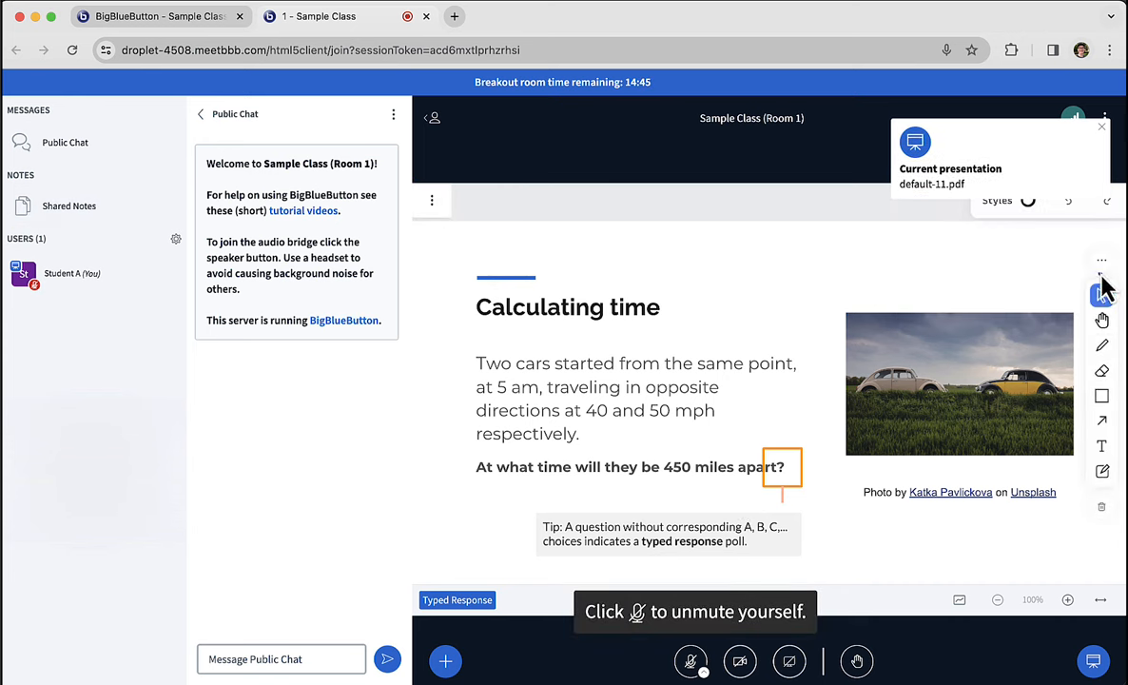
{"action": "left_click", "coordinate": [1101, 344]}
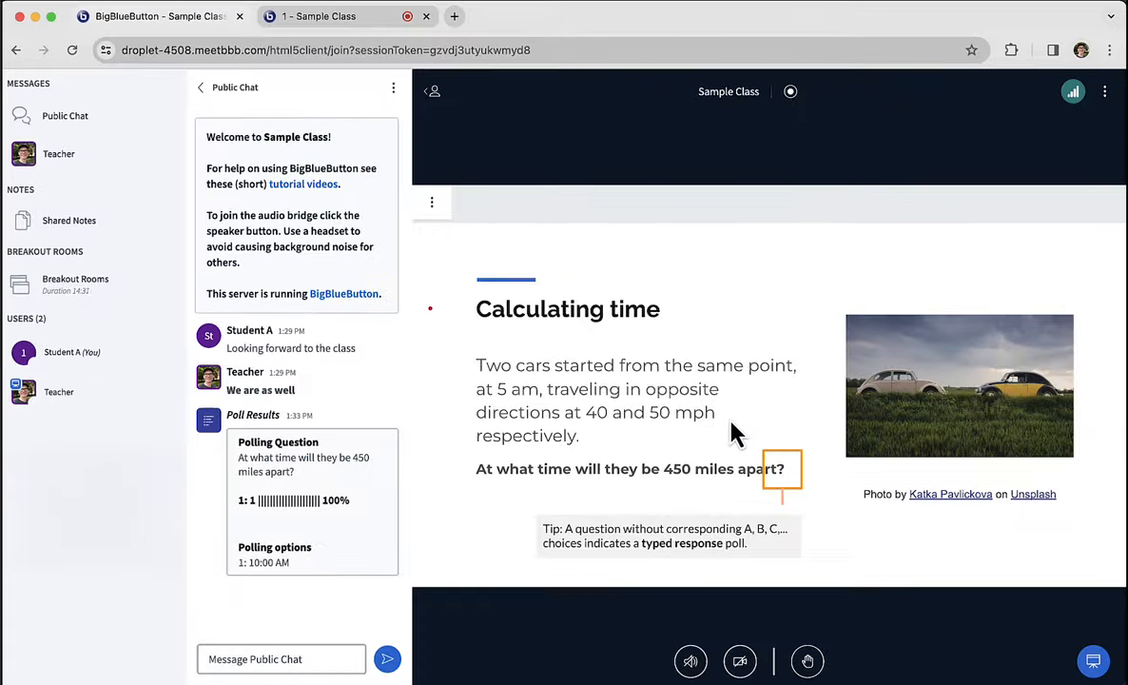
Raise your hand from the reactions menu and read the teacher's 'We're going to end soon' notice
{"action": "left_click", "coordinate": [807, 660]}
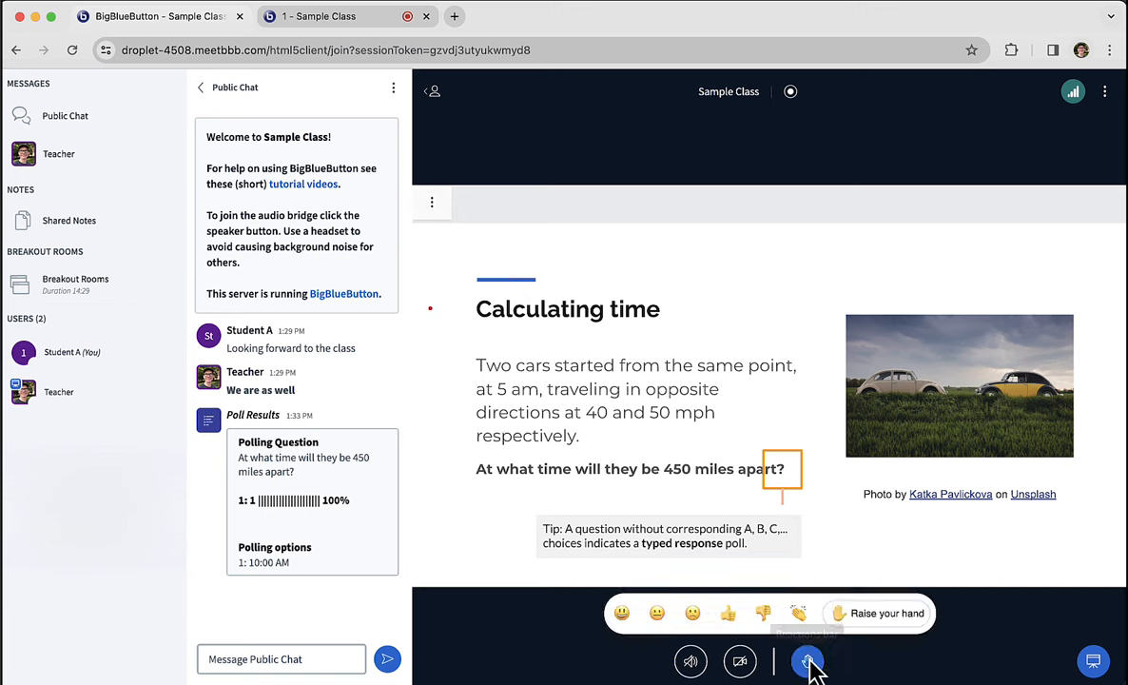
{"action": "left_click", "coordinate": [806, 661]}
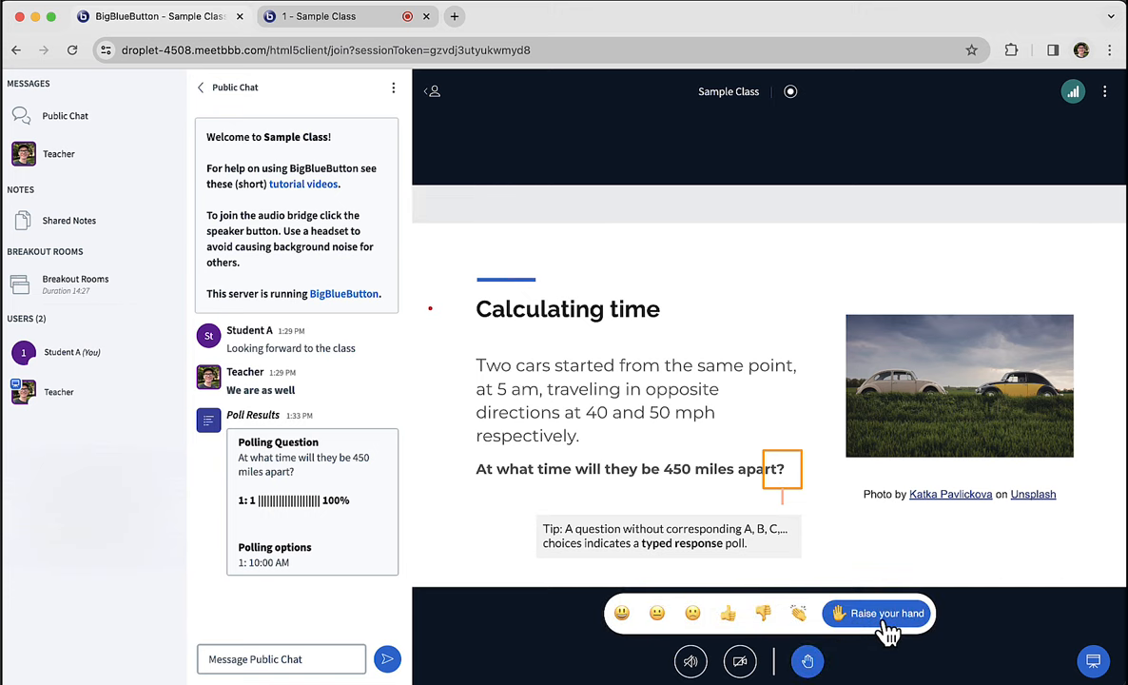
{"action": "left_click", "coordinate": [876, 612]}
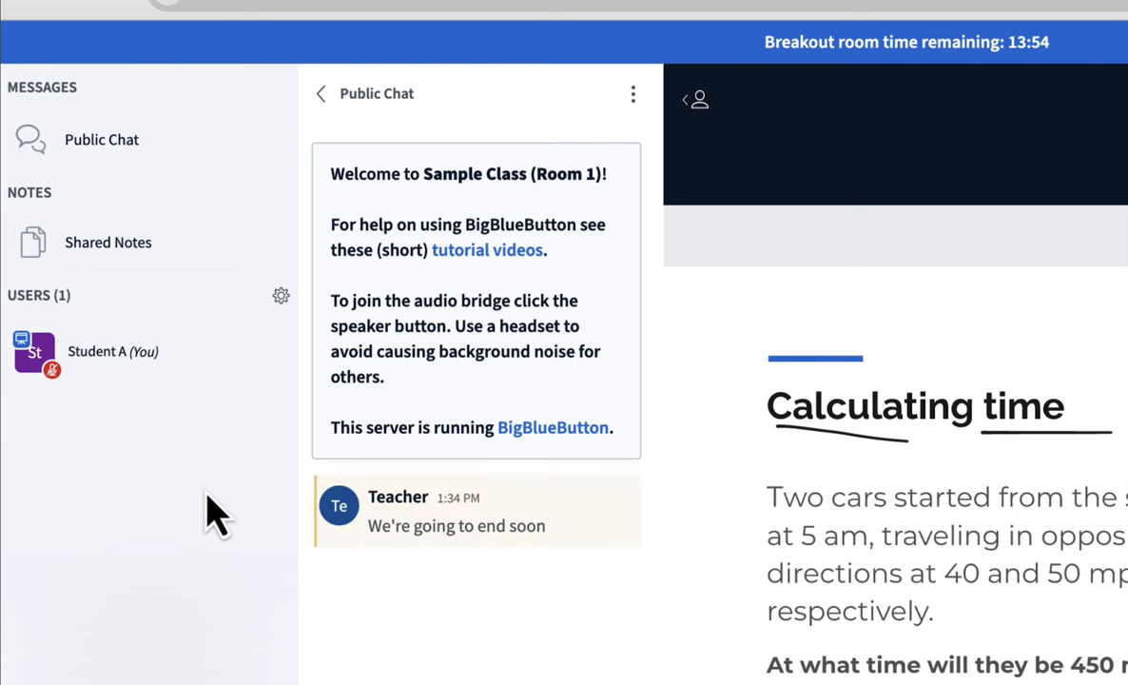
{"action": "mouse_move", "coordinate": [580, 528]}
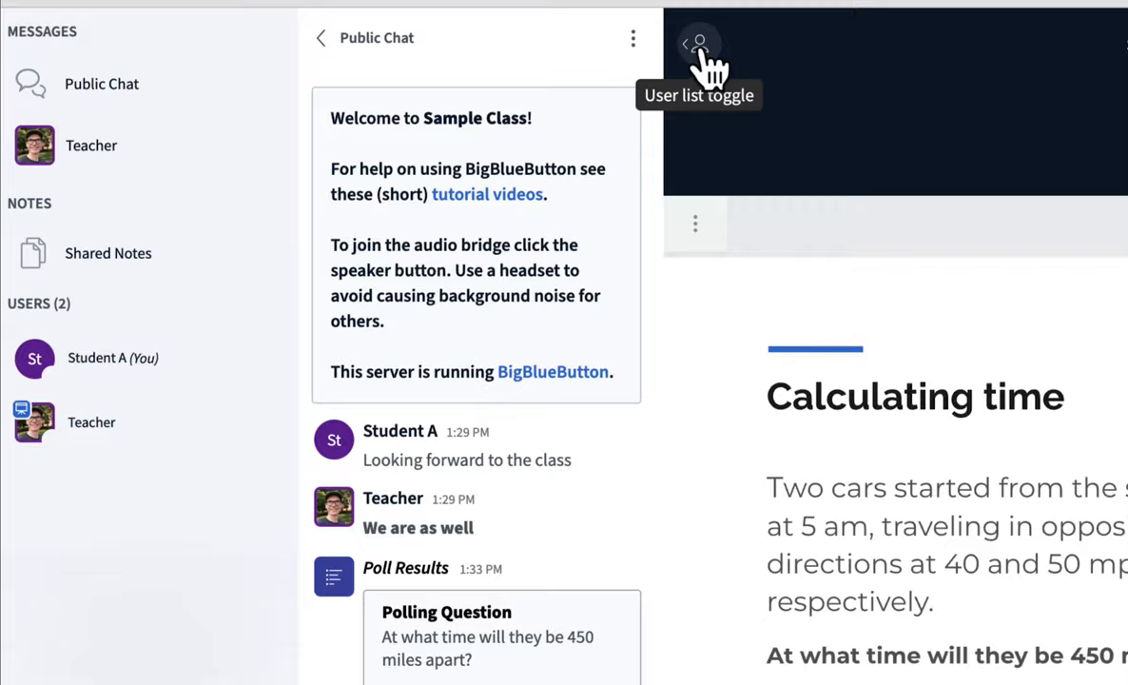
Restore the public chat panel, then start and stop the session recording
{"action": "left_click", "coordinate": [699, 44]}
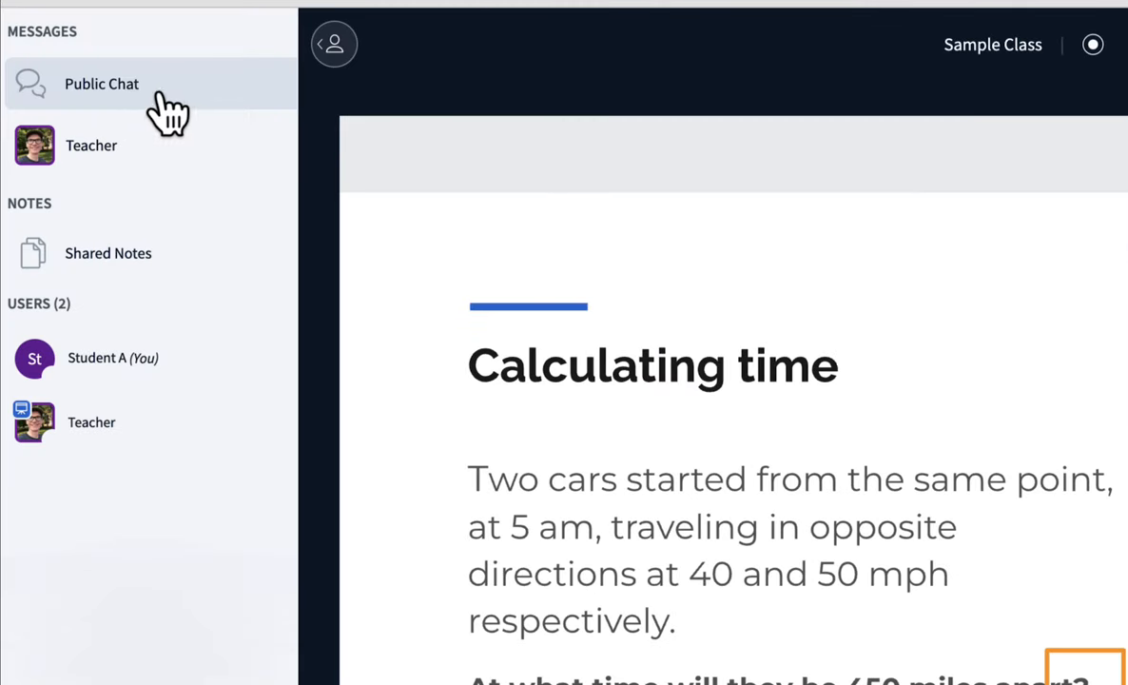
{"action": "left_click", "coordinate": [102, 84]}
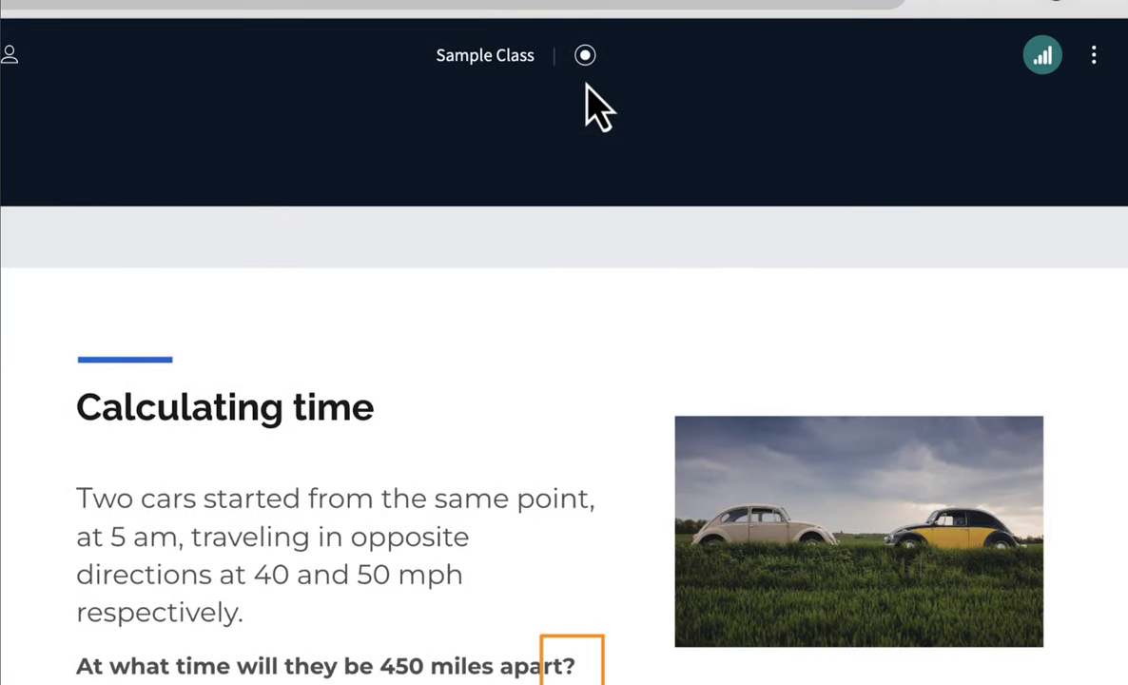
{"action": "left_click", "coordinate": [584, 54]}
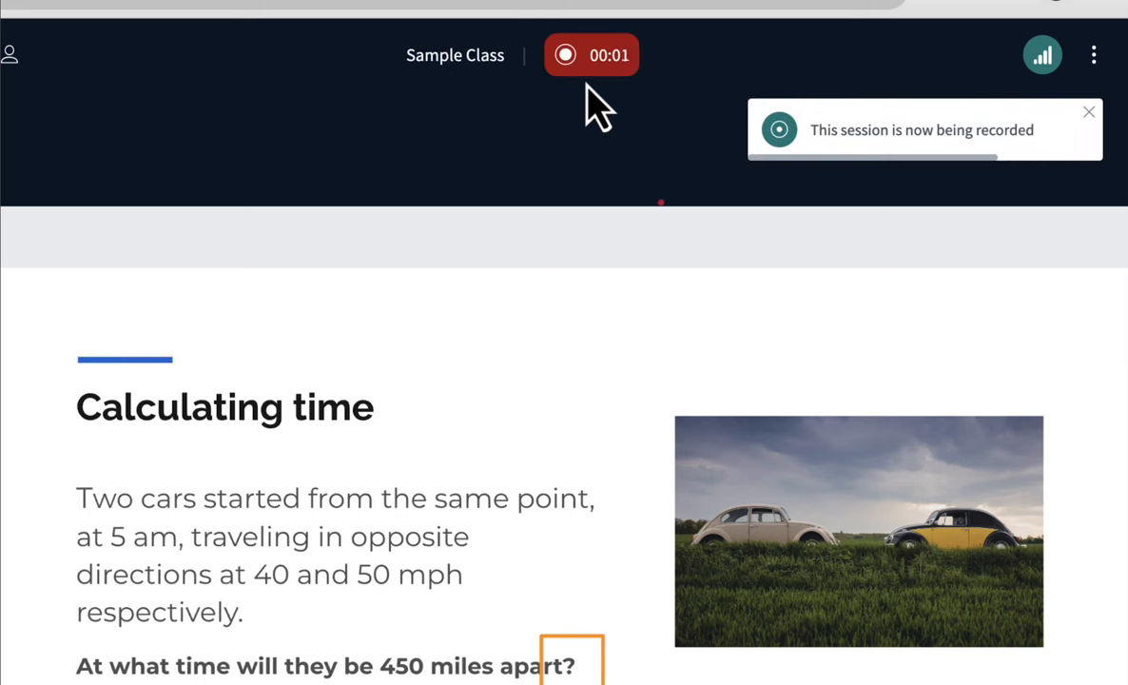
{"action": "mouse_move", "coordinate": [818, 214]}
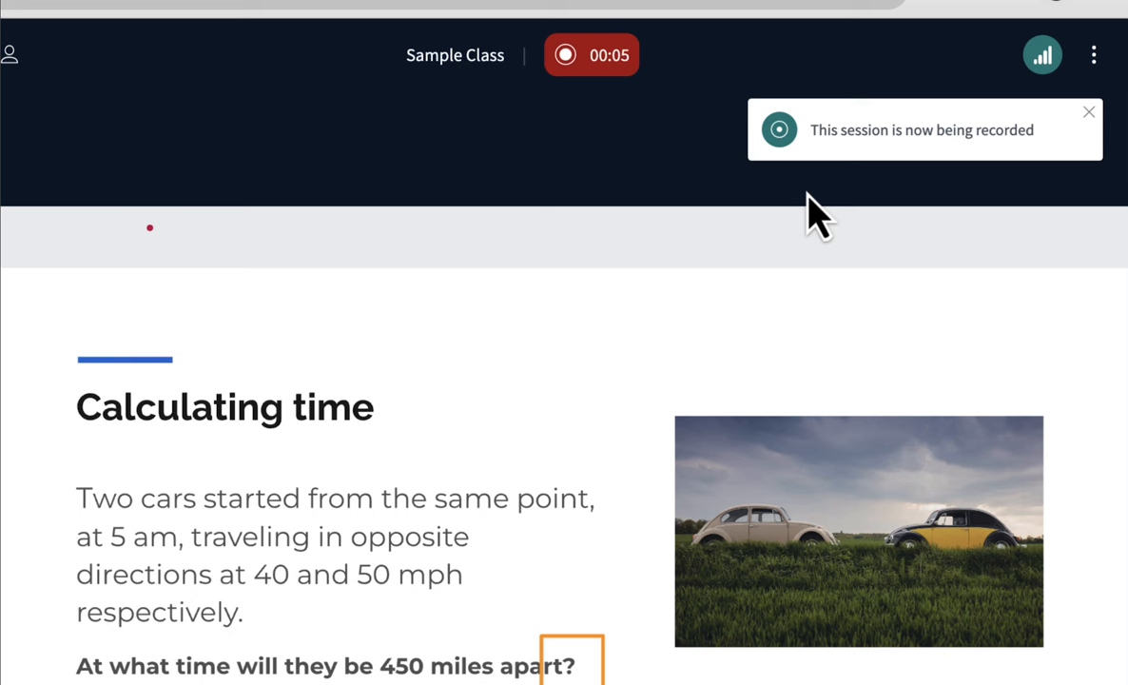
{"action": "left_click", "coordinate": [565, 54]}
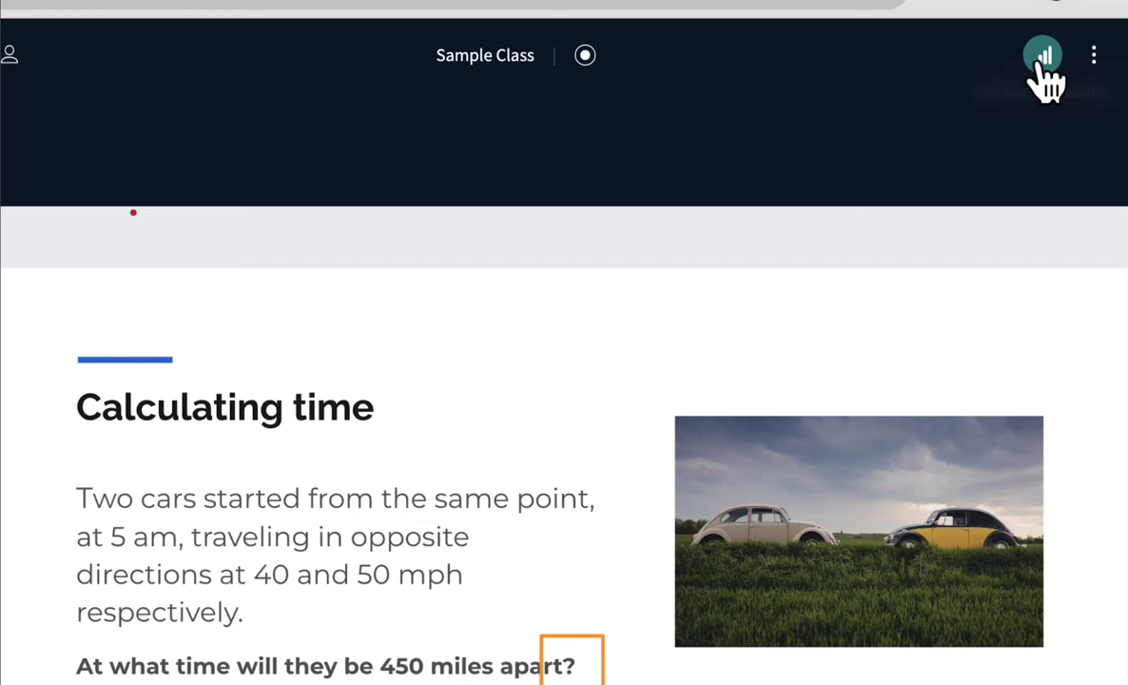
View connection statistics, reload the class page, browse the tutorials, and return to Sample Class
{"action": "left_click", "coordinate": [1043, 55]}
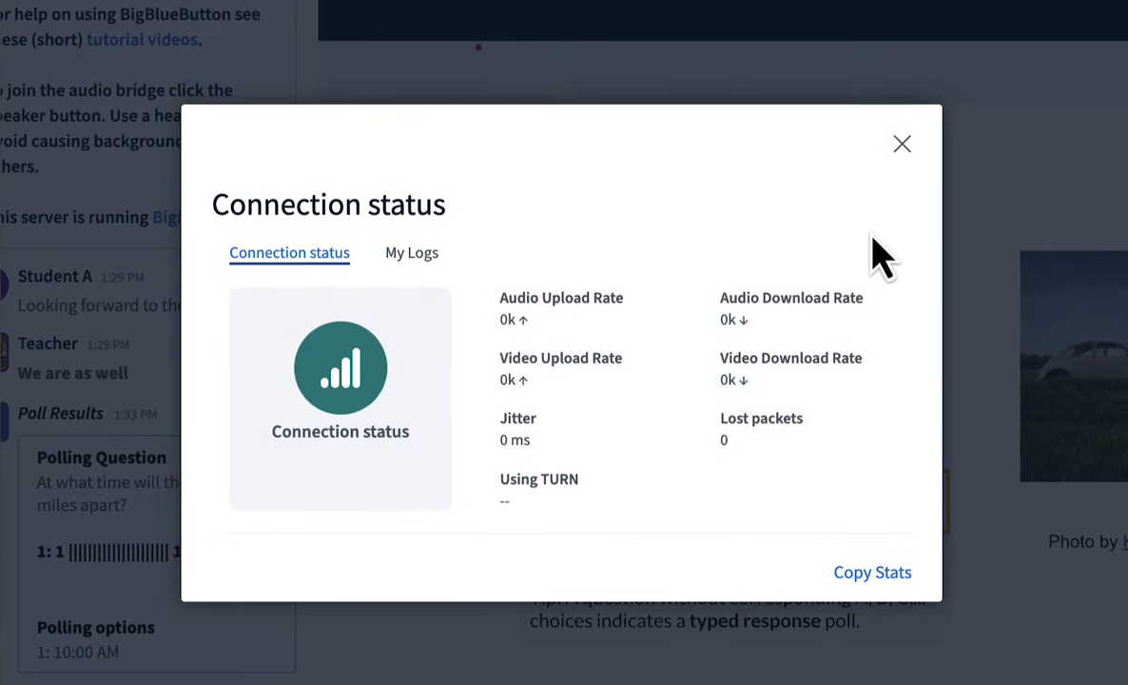
{"action": "mouse_move", "coordinate": [680, 266]}
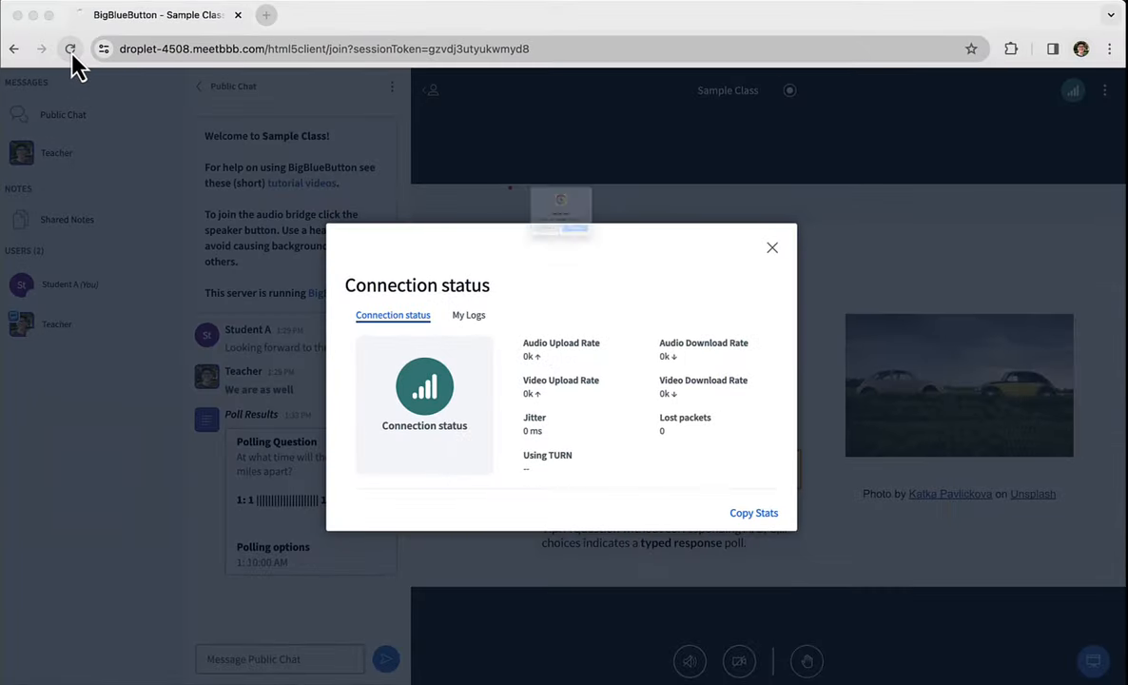
{"action": "left_click", "coordinate": [71, 48]}
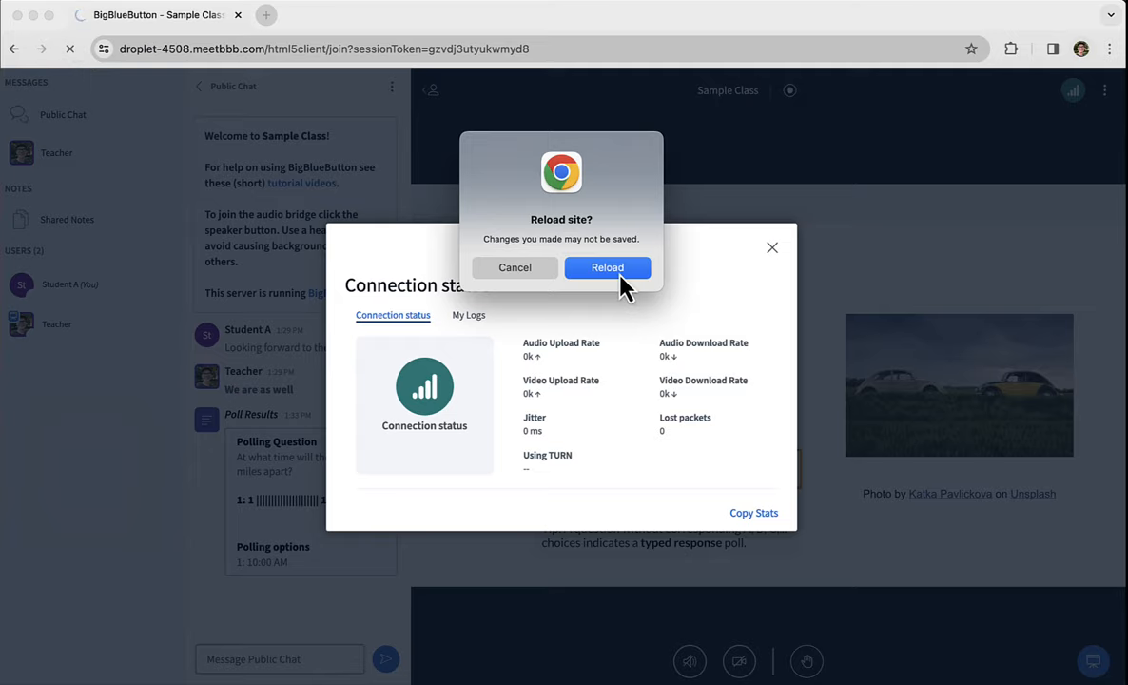
{"action": "left_click", "coordinate": [607, 267]}
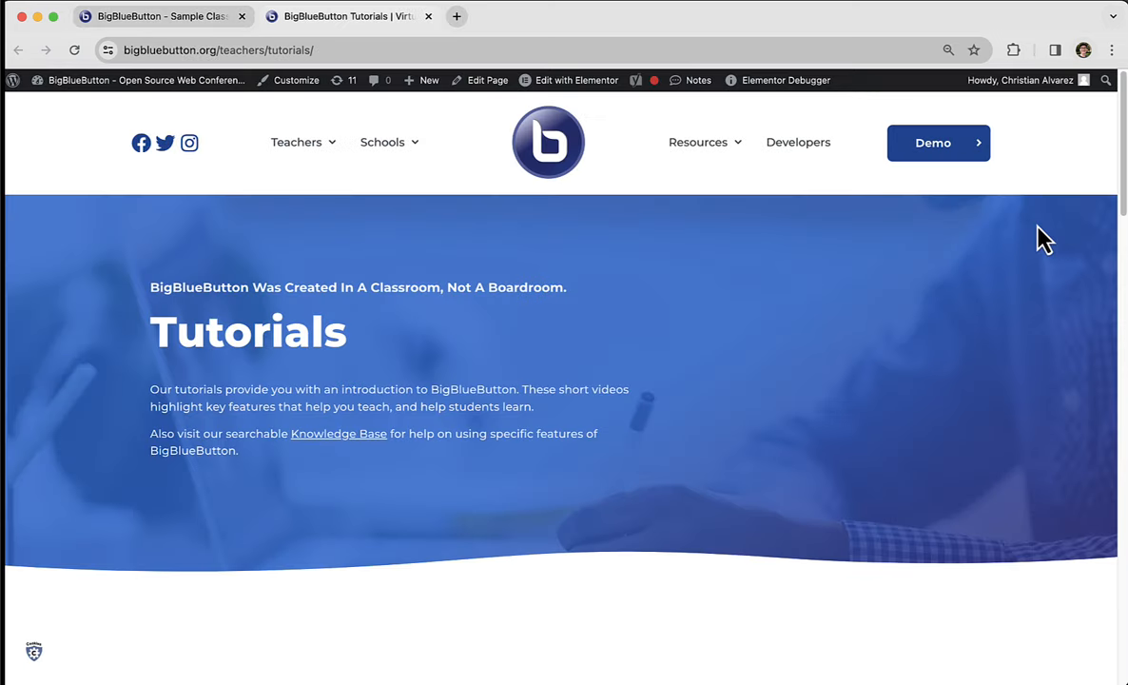
{"action": "scroll", "scroll_direction": "down", "scroll_amount": 3}
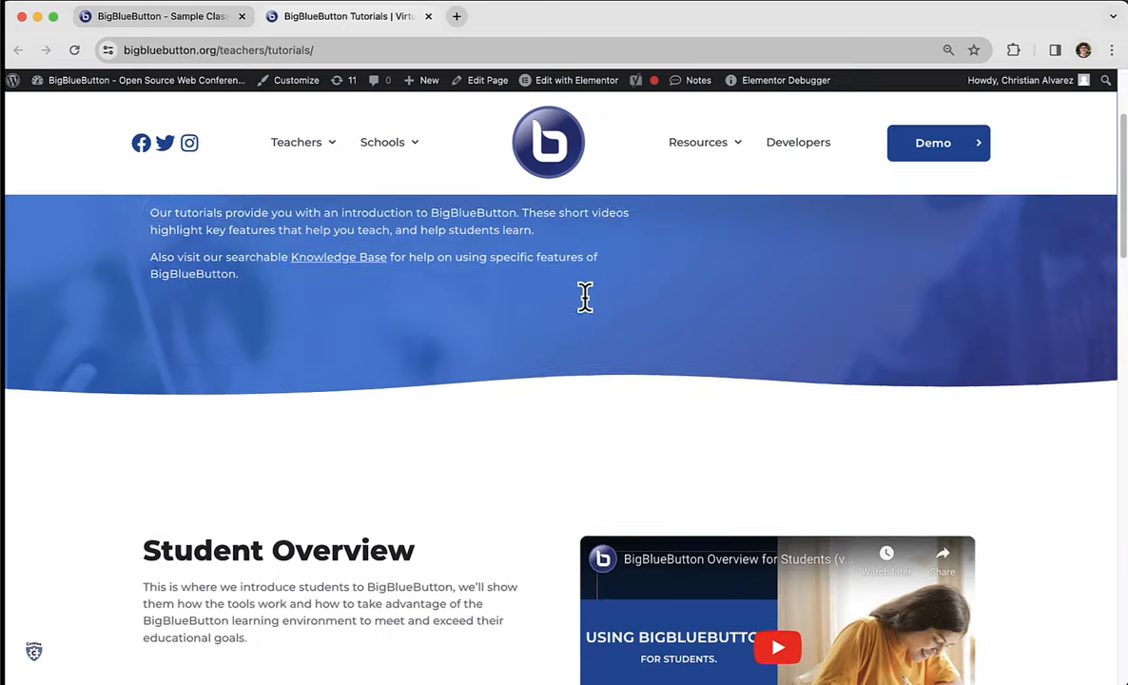
{"action": "left_click", "coordinate": [347, 16]}
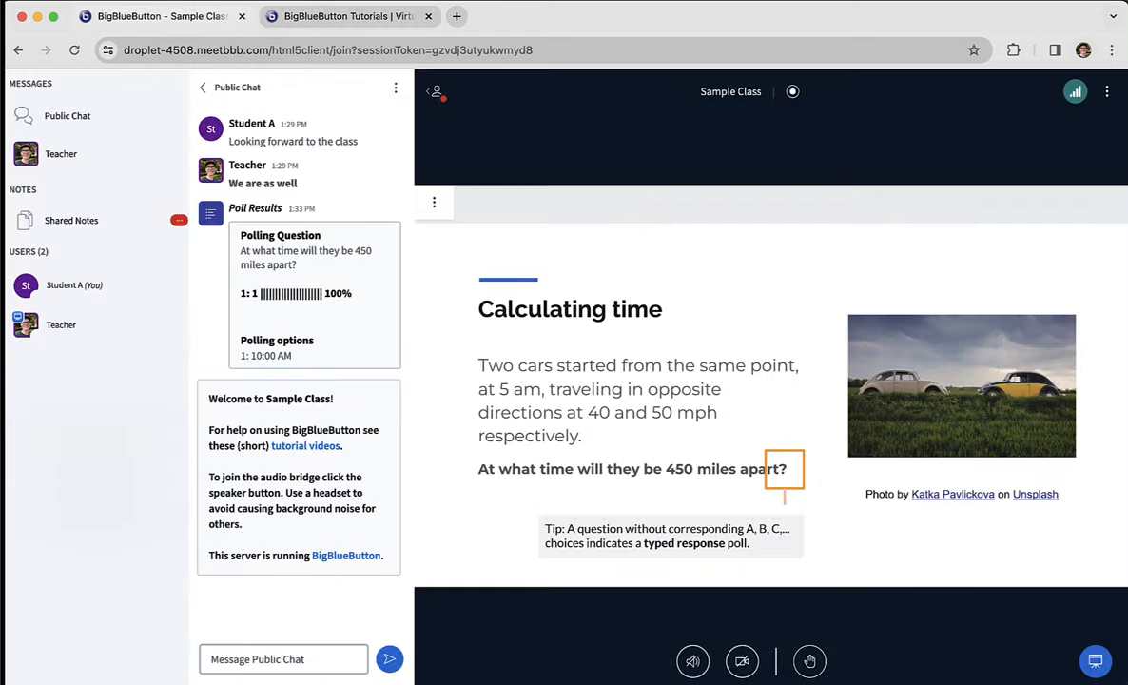
{"action": "left_click", "coordinate": [1106, 91]}
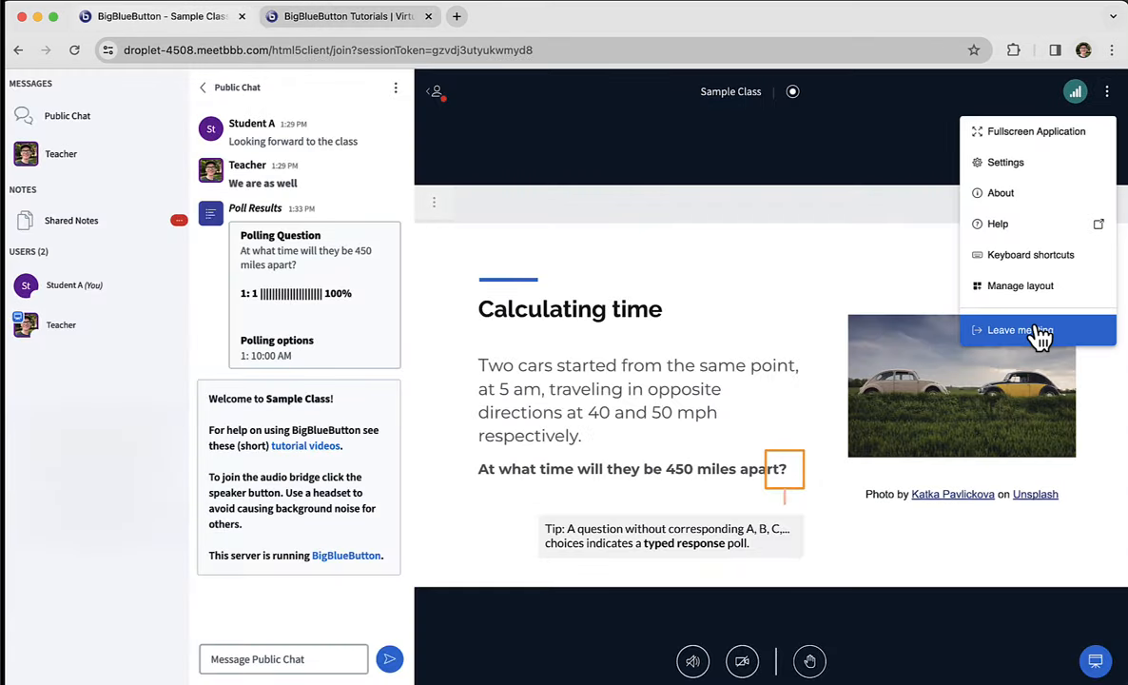
{"action": "left_click", "coordinate": [768, 264]}
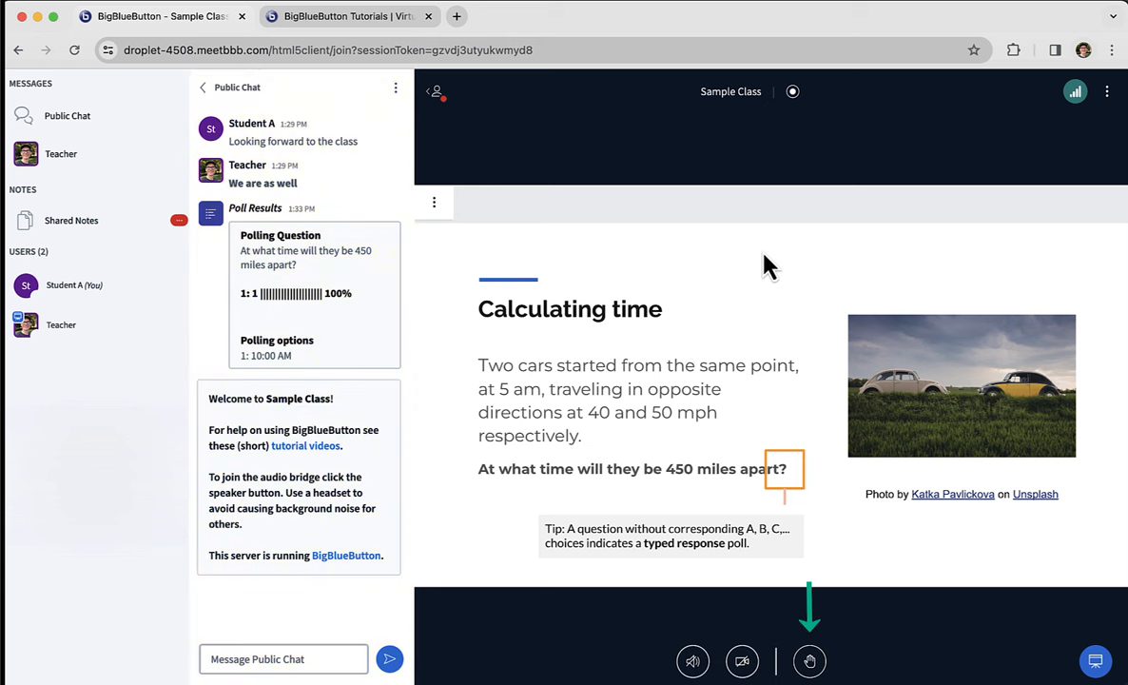
{"action": "left_click", "coordinate": [72, 220]}
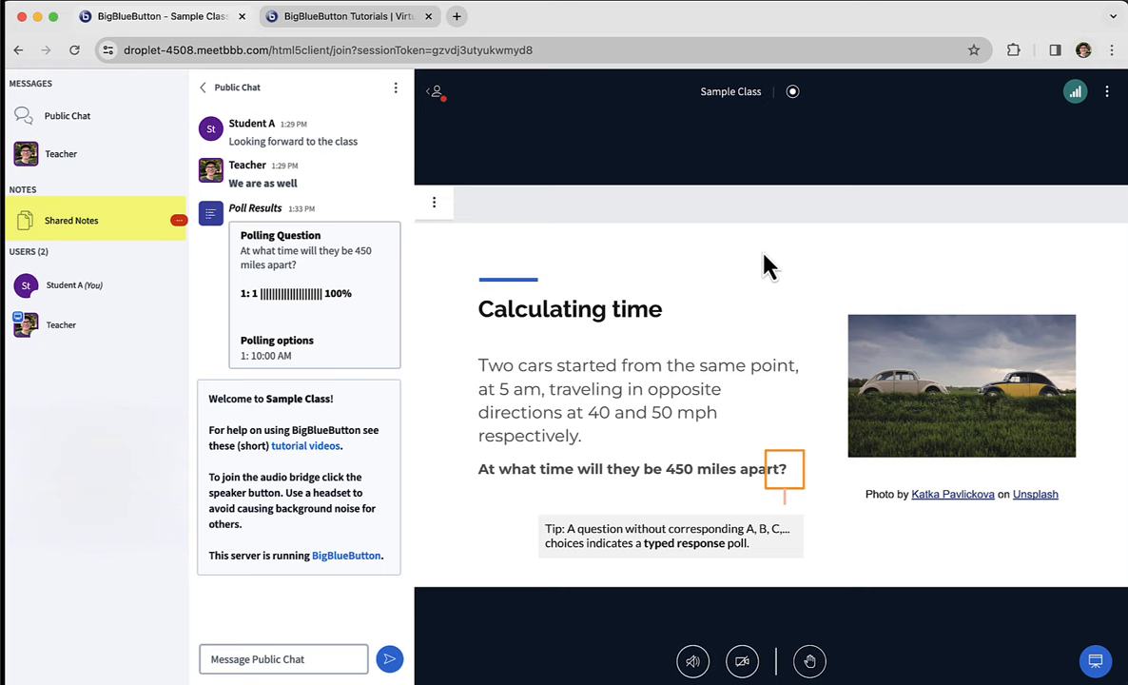